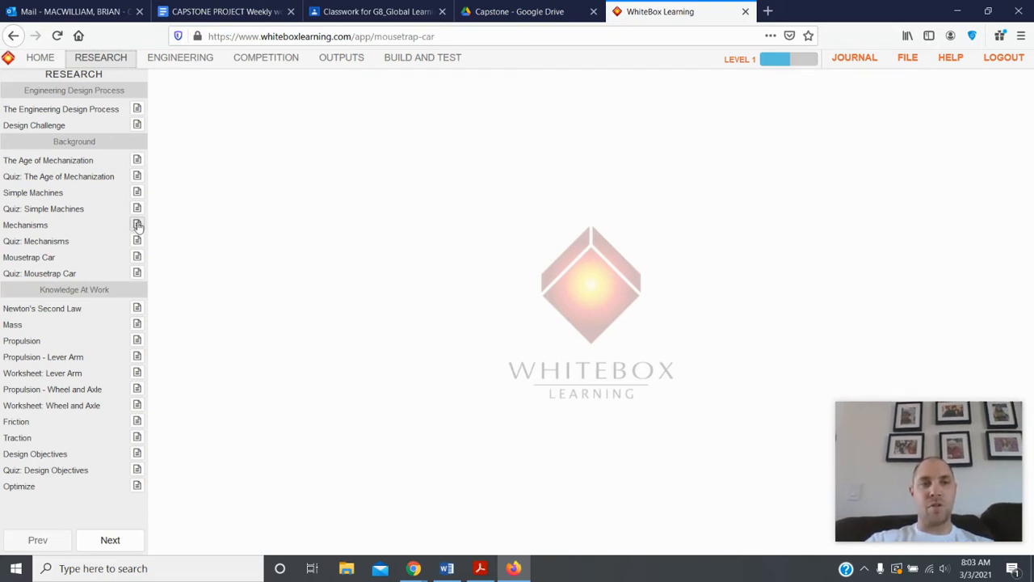
pyautogui.moveTo(58, 372)
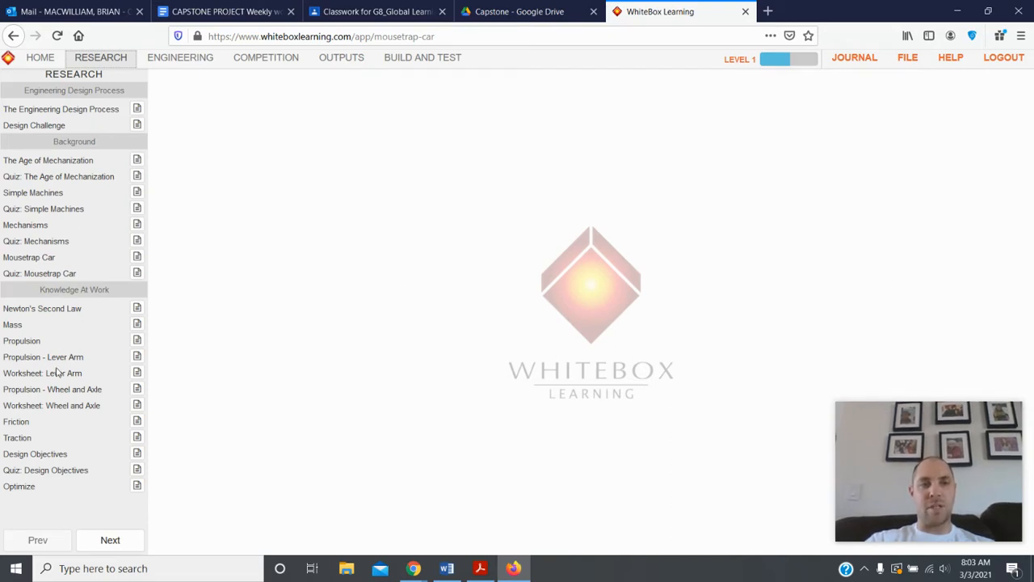
pyautogui.moveTo(55, 484)
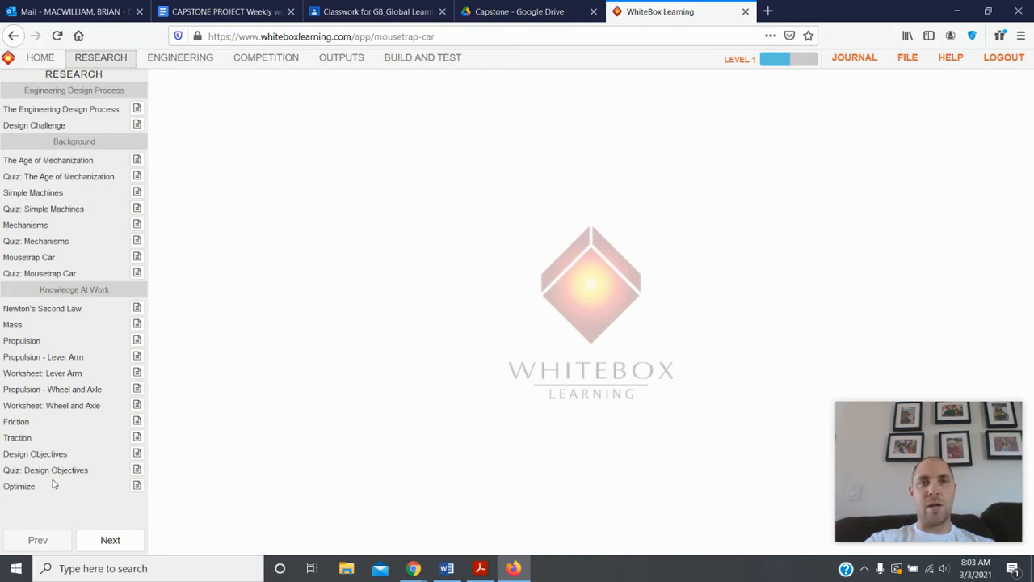
pyautogui.moveTo(126, 81)
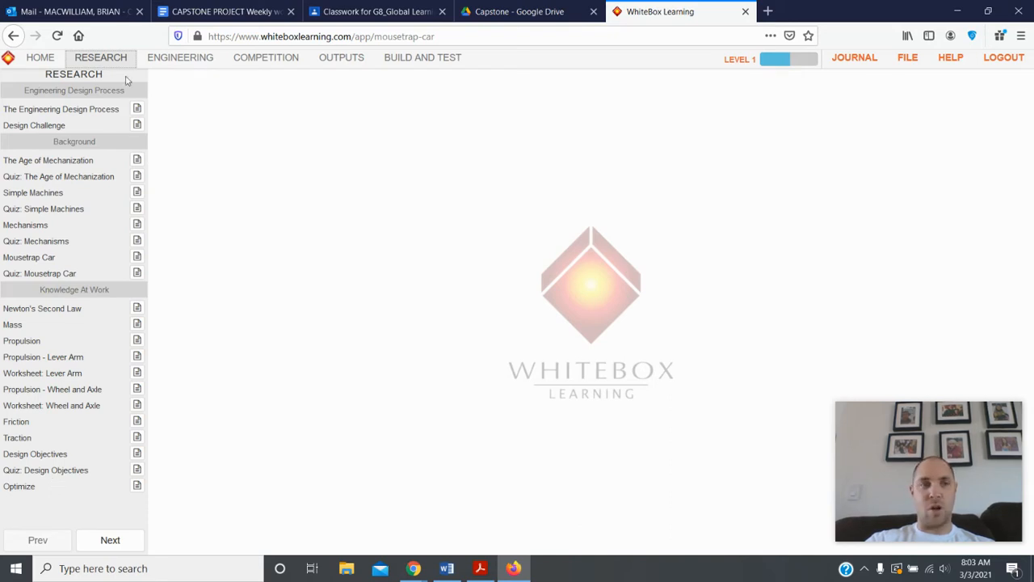
# Switch from the research readings to the Engineering workspace.
pyautogui.click(180, 57)
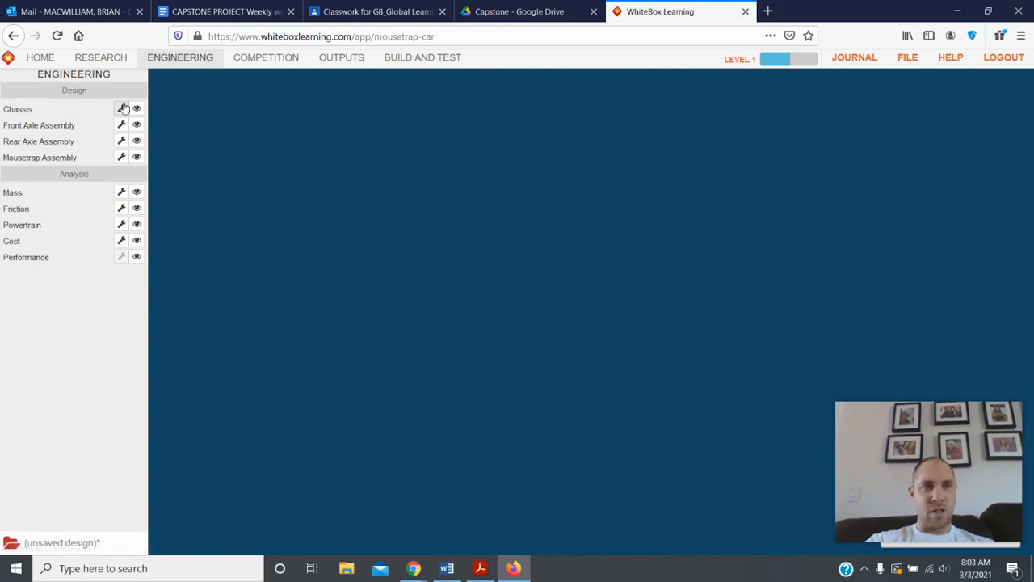
# Show chassis, front axle, rear axle and mousetrap assemblies, then bring up chassis settings.
pyautogui.click(136, 108)
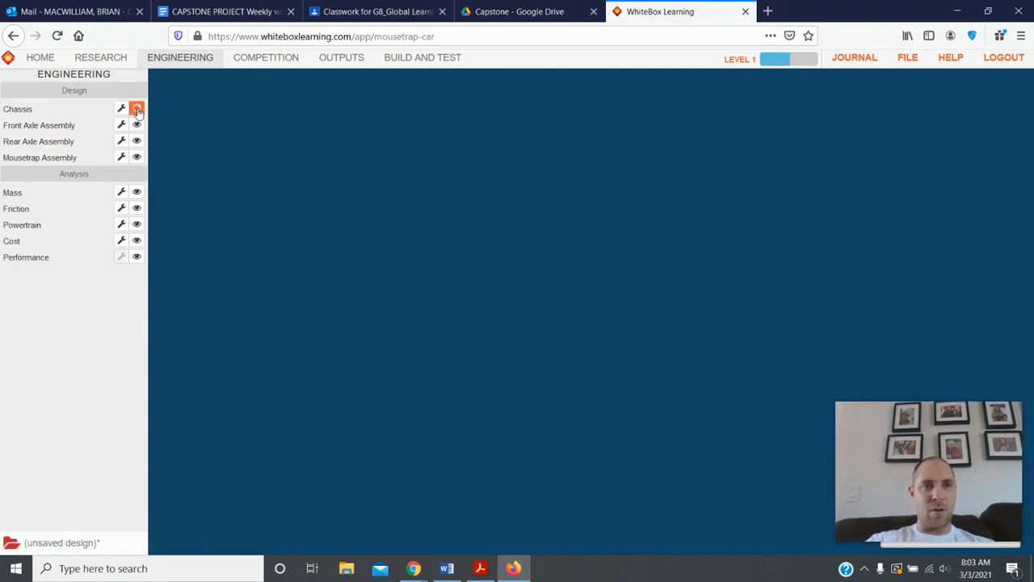
pyautogui.click(136, 109)
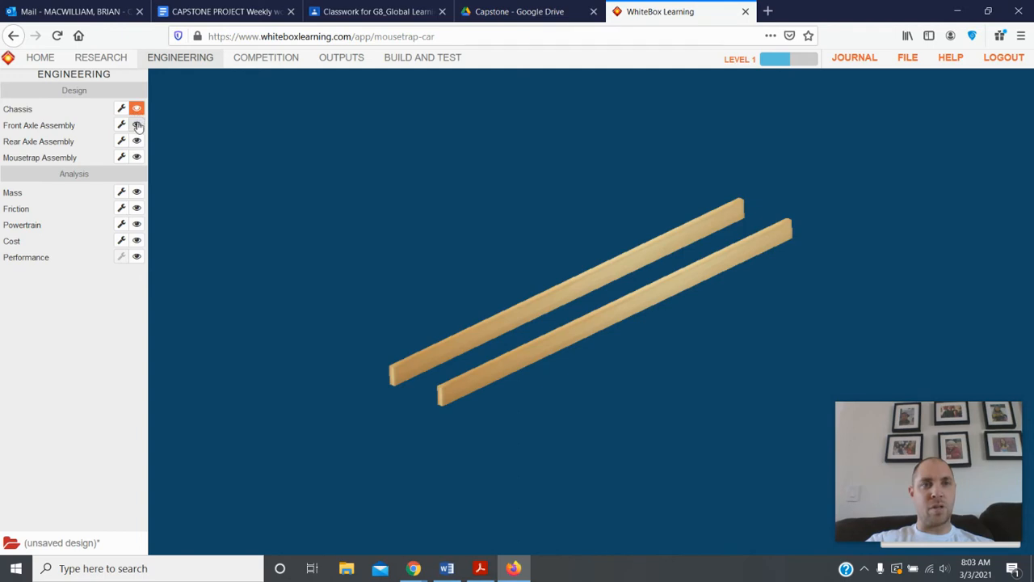
pyautogui.click(136, 124)
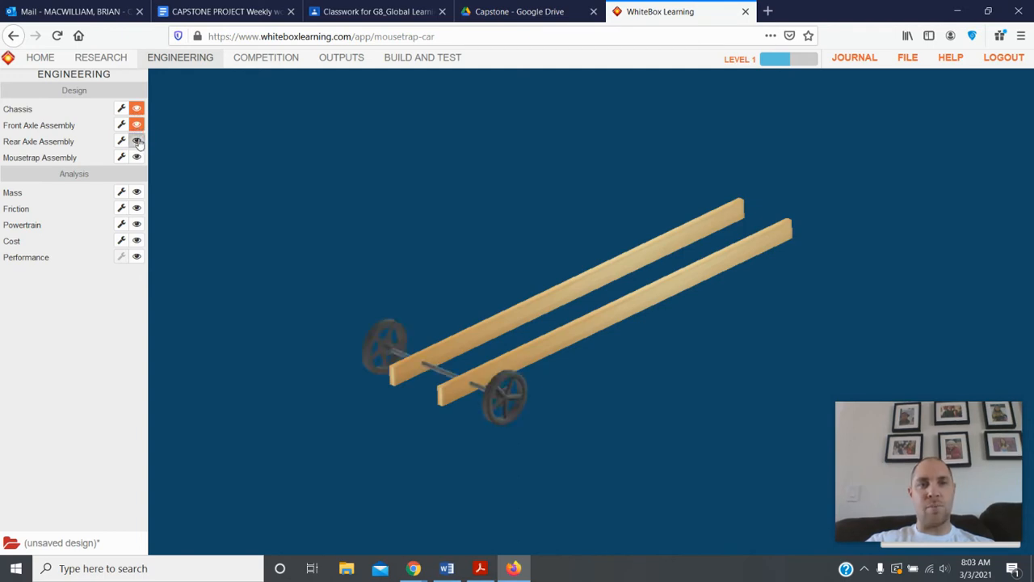
pyautogui.click(136, 156)
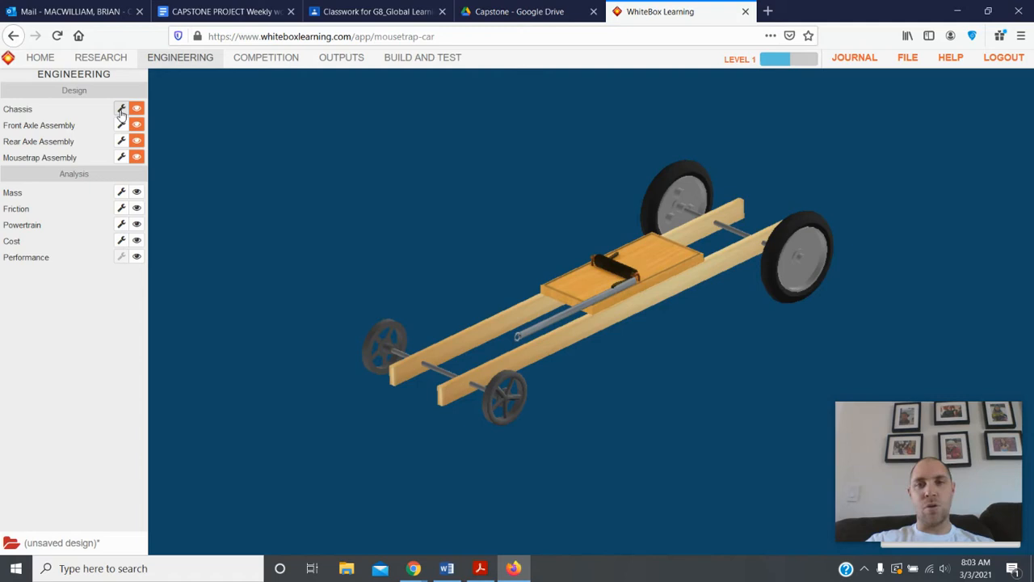
pyautogui.click(121, 108)
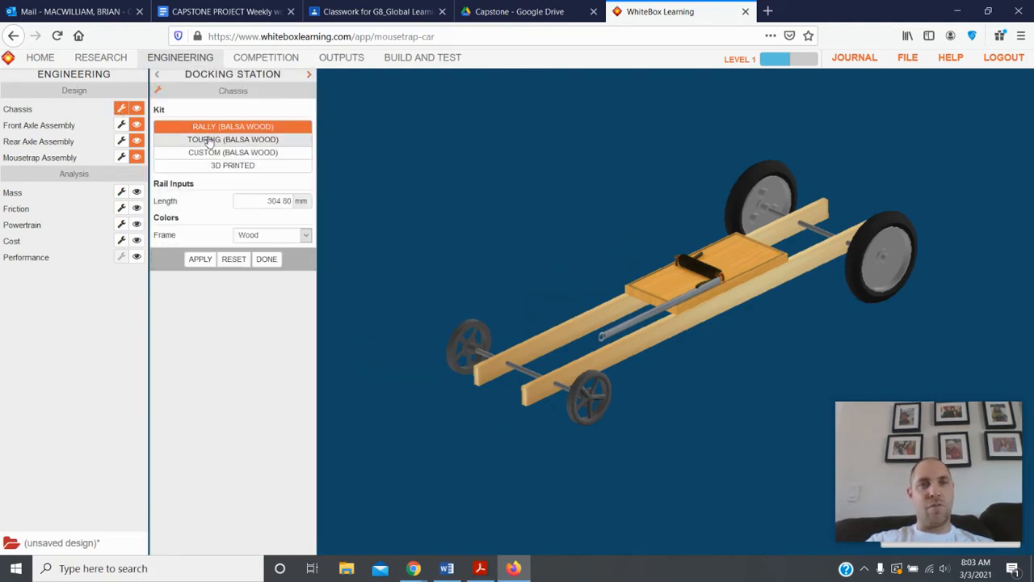
# Keep the Rally balsa kit after trying 3D Printed, set frame Pink and rail length 290 mm.
pyautogui.click(233, 151)
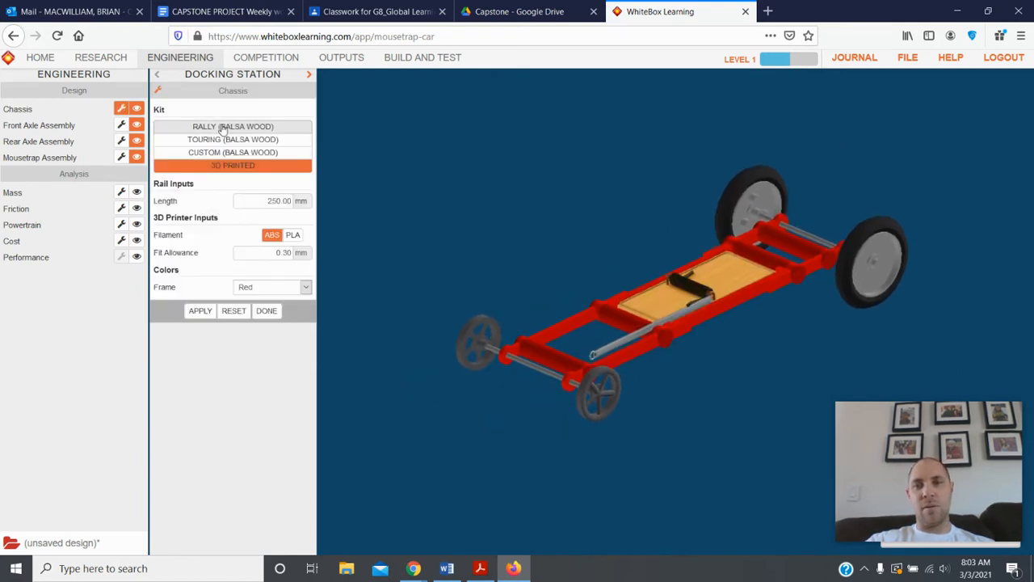
pyautogui.click(233, 126)
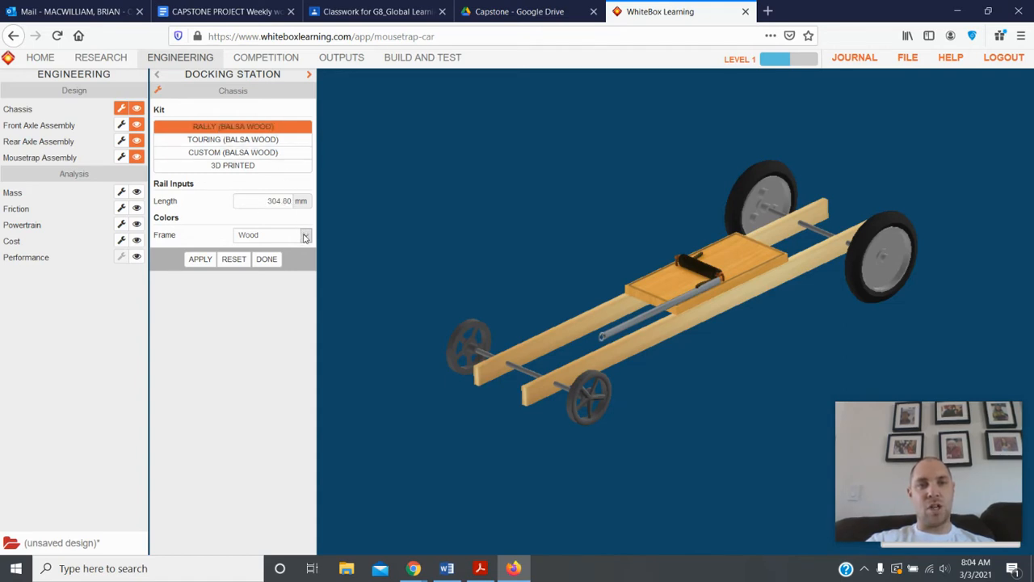
pyautogui.click(303, 234)
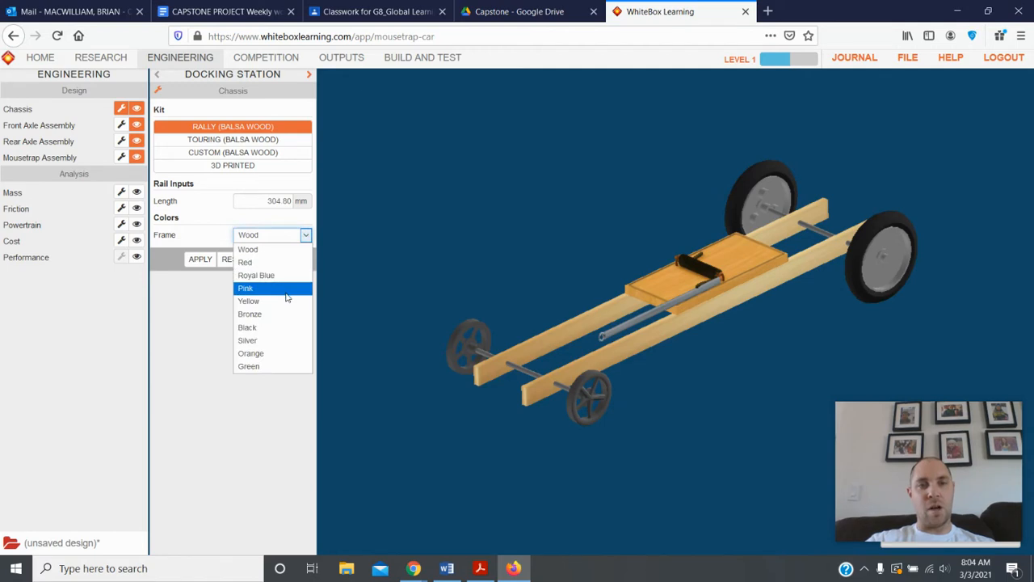
pyautogui.moveTo(283, 313)
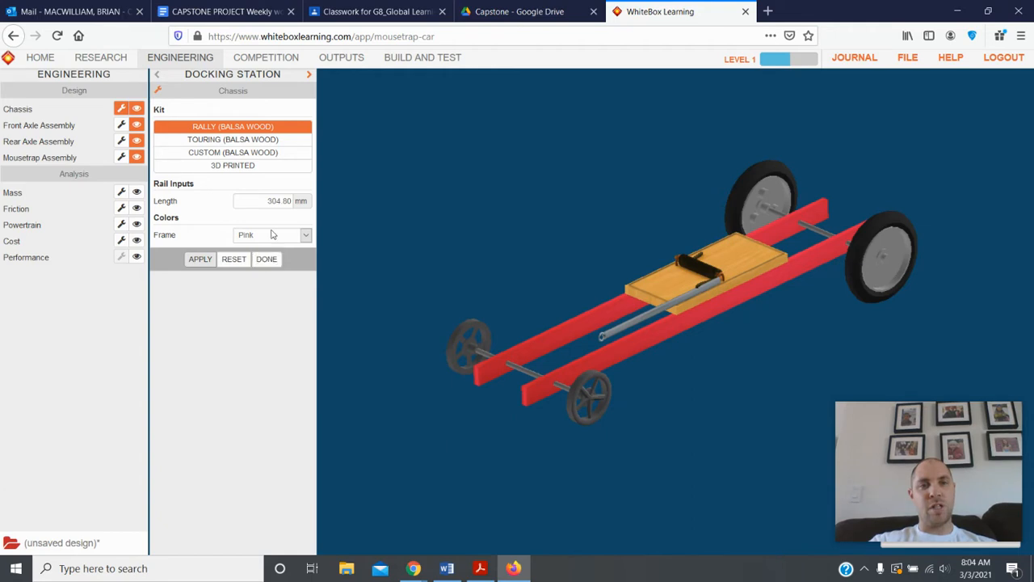
pyautogui.click(271, 201)
pyautogui.write('290')
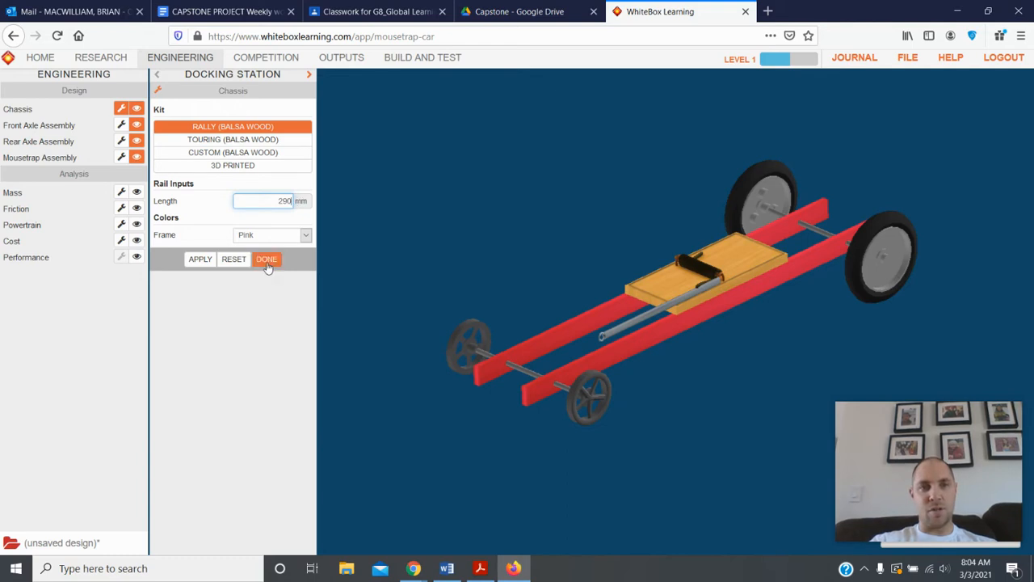
pyautogui.click(201, 258)
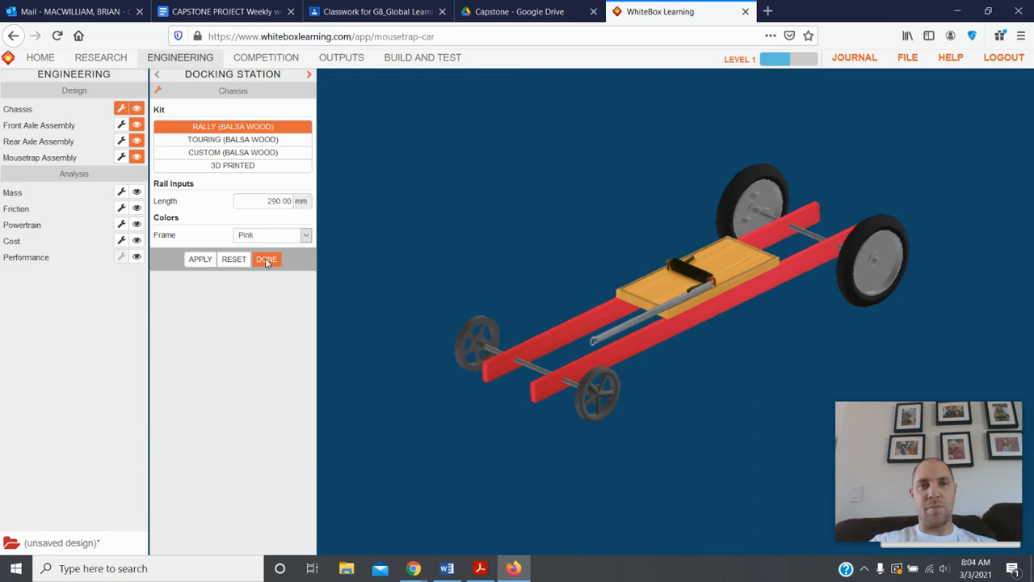
pyautogui.click(265, 259)
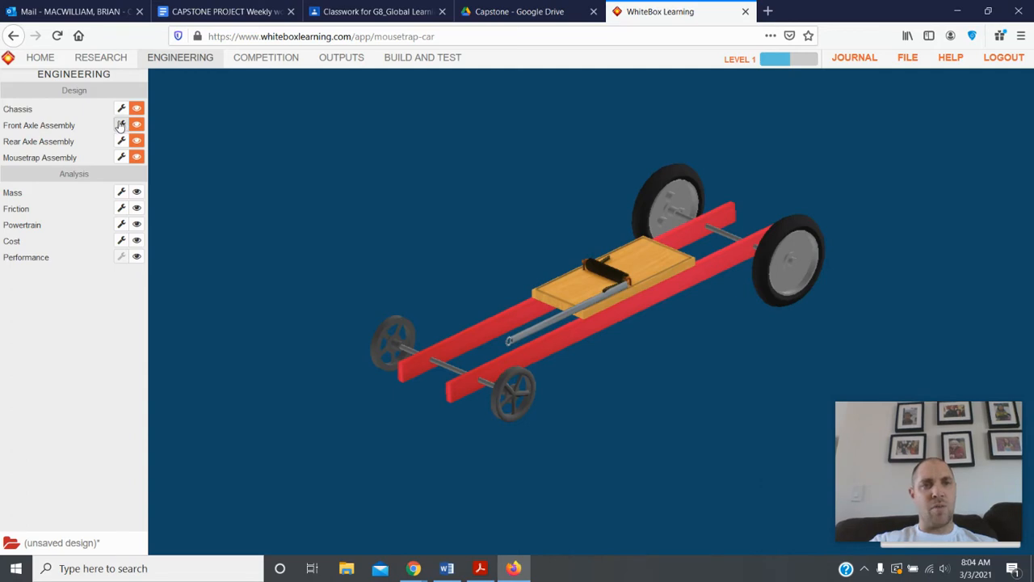
# Set the front axle to Aluminum axle, Brass Bushing bearings and CD wheels, and apply.
pyautogui.click(120, 124)
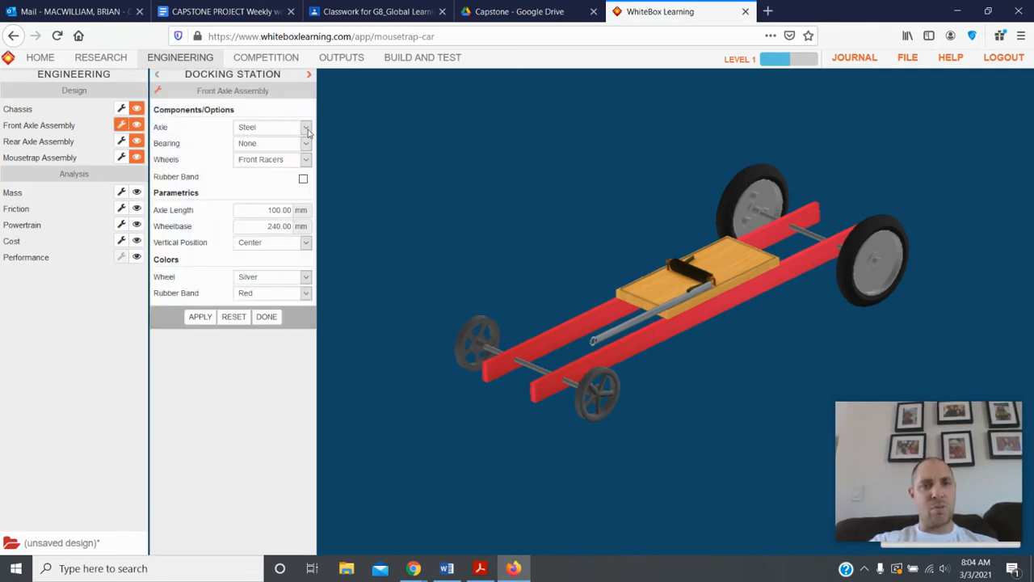
pyautogui.click(306, 126)
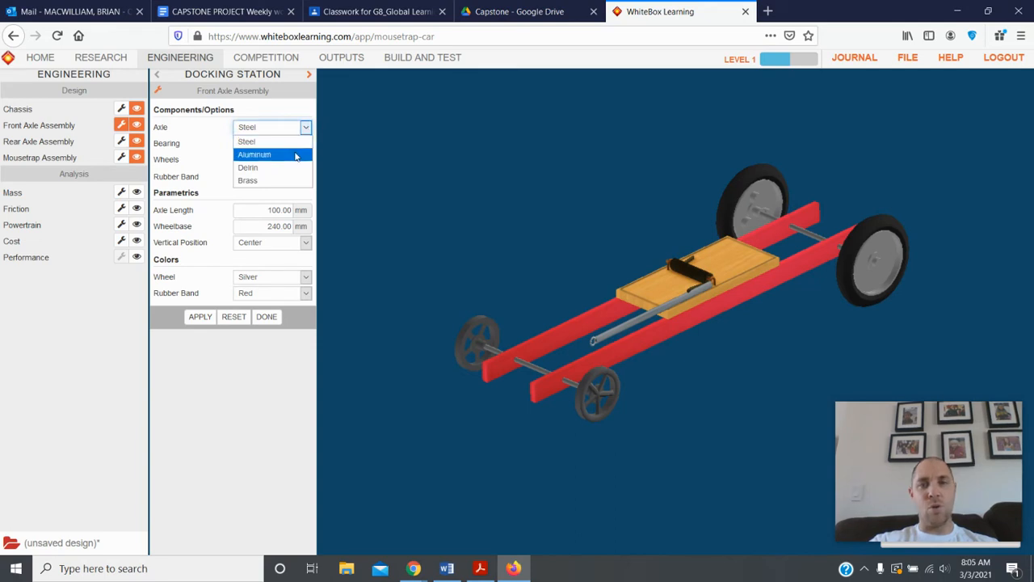
pyautogui.click(253, 155)
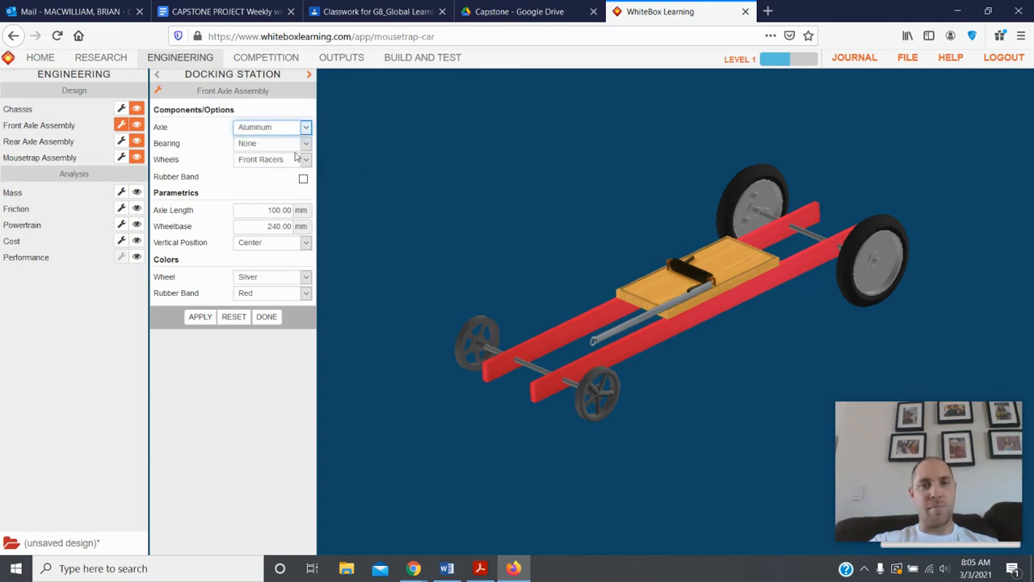
pyautogui.click(304, 142)
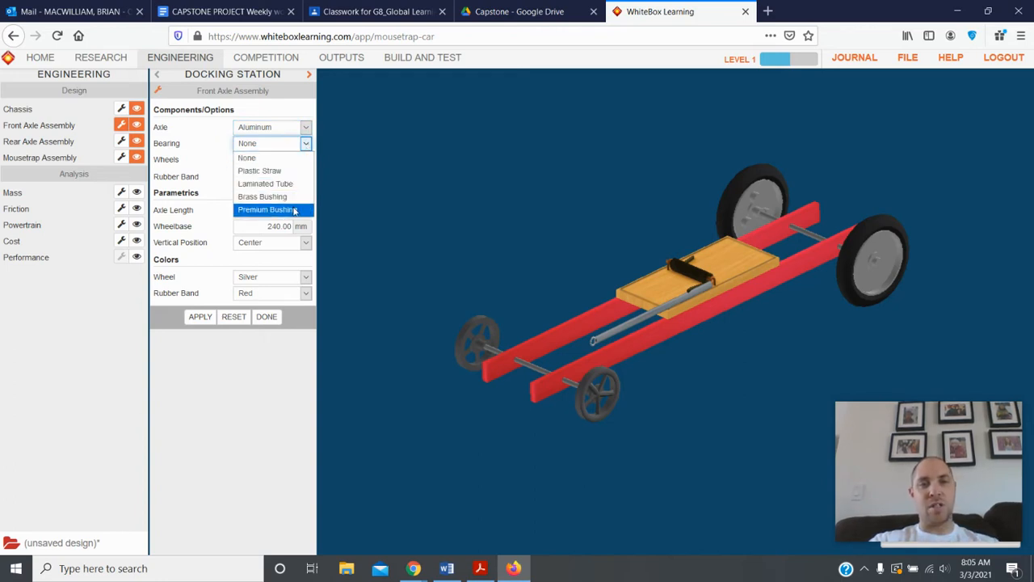
pyautogui.moveTo(267, 184)
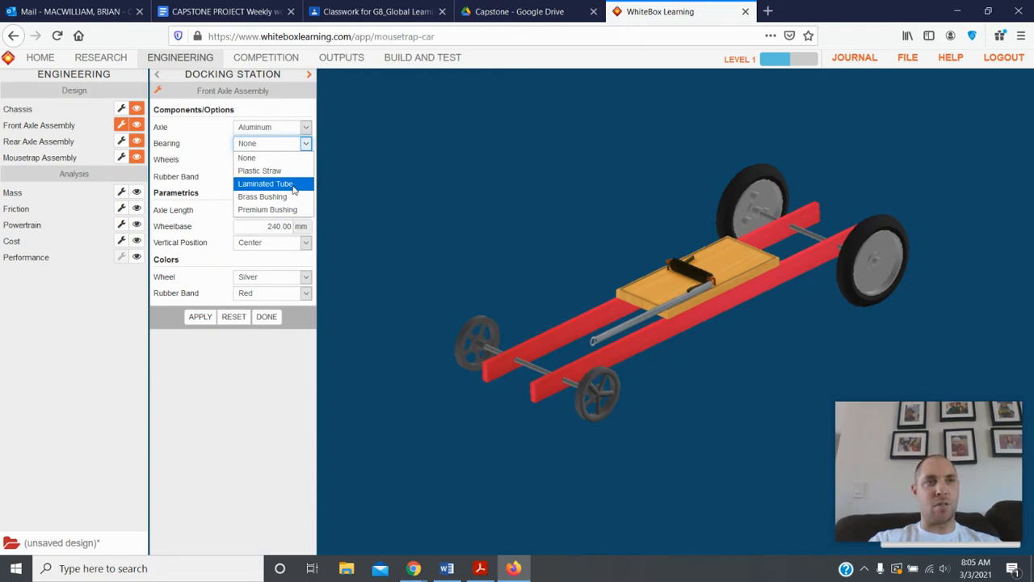
pyautogui.moveTo(272, 197)
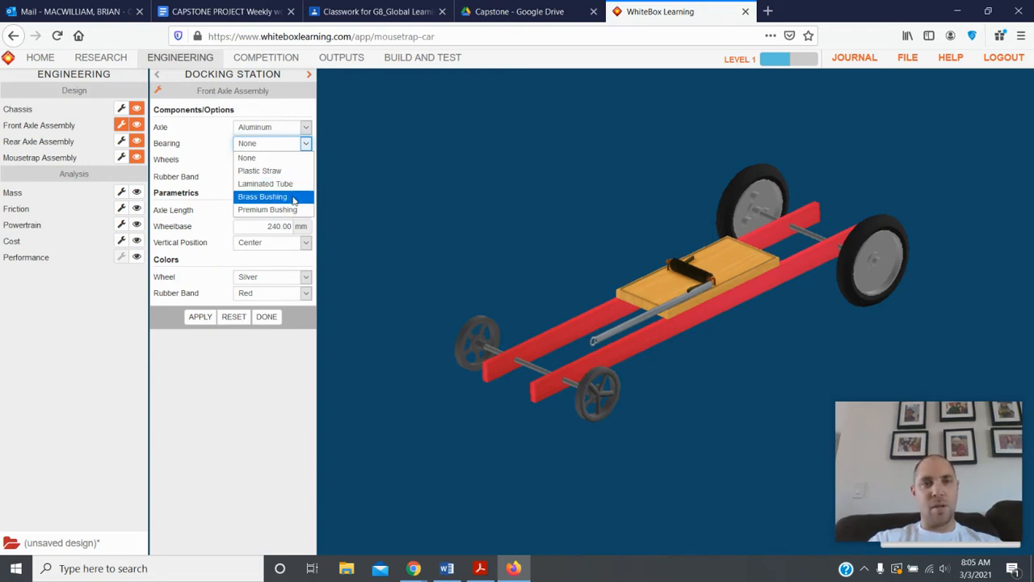
pyautogui.click(261, 197)
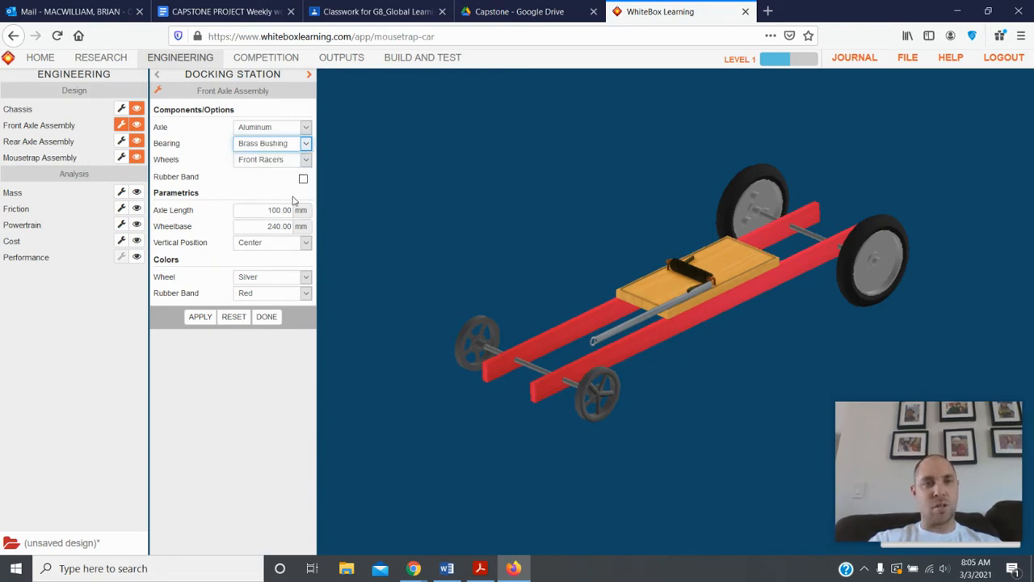
pyautogui.click(303, 160)
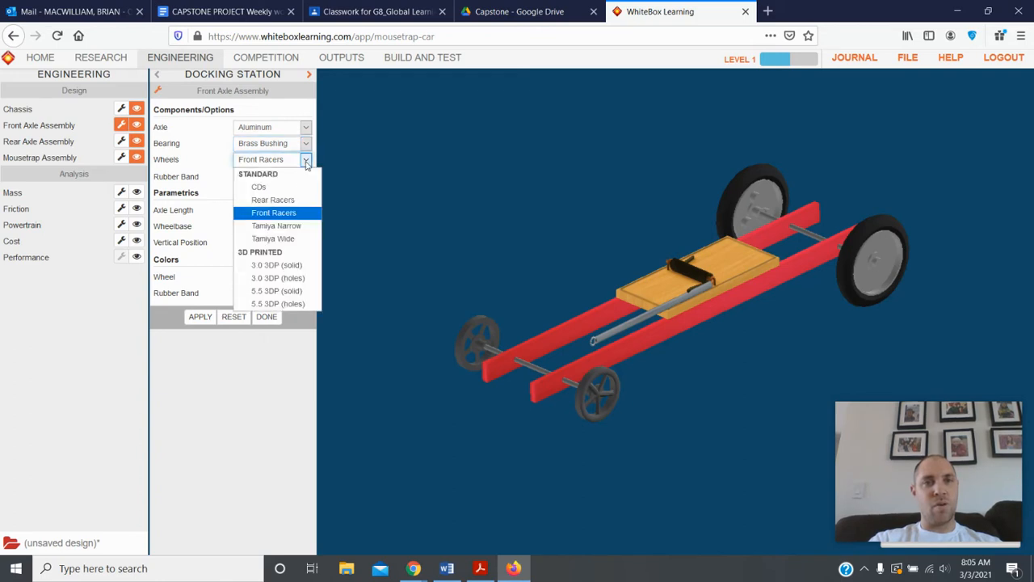
pyautogui.click(259, 188)
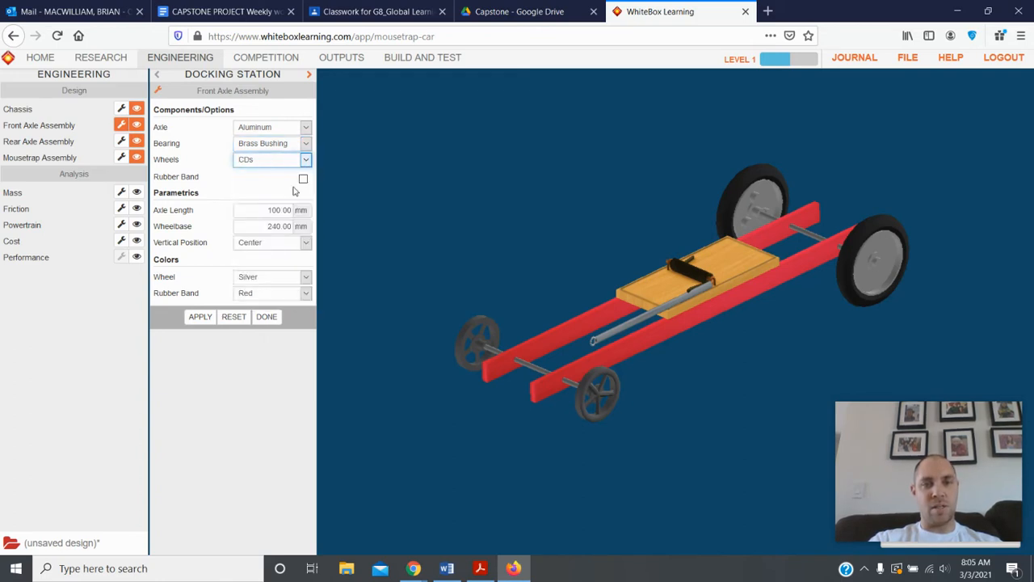
pyautogui.click(201, 315)
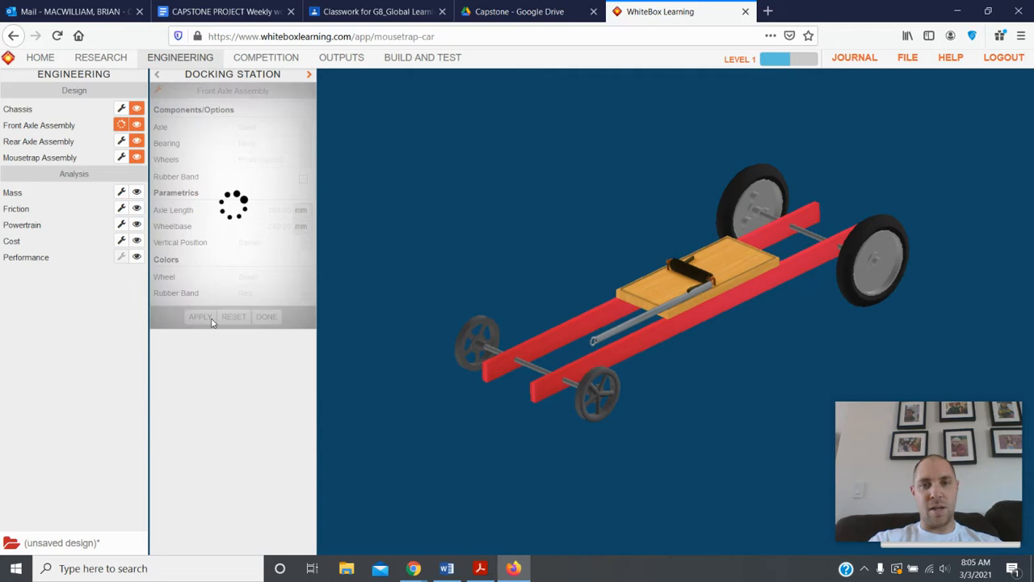
pyautogui.click(200, 315)
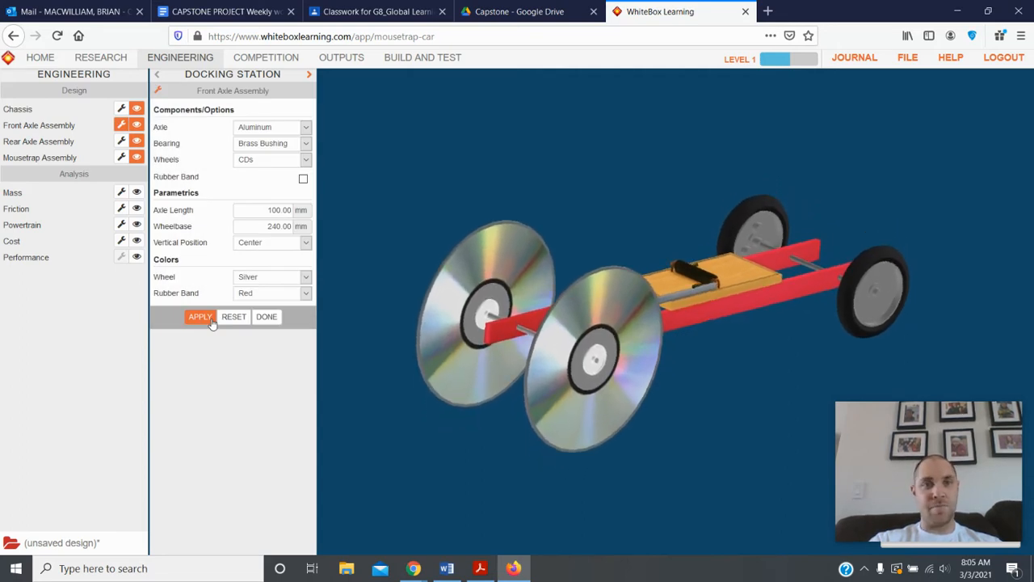
# Make the front wheels Royal Blue Tamiya Narrow with a Wood rubber band, and apply.
pyautogui.click(200, 315)
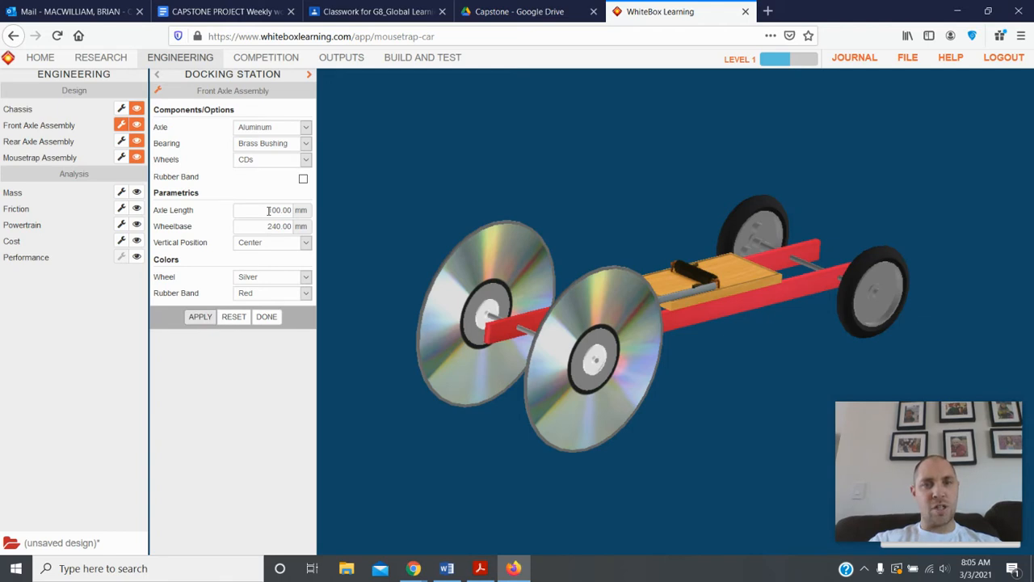
pyautogui.click(267, 210)
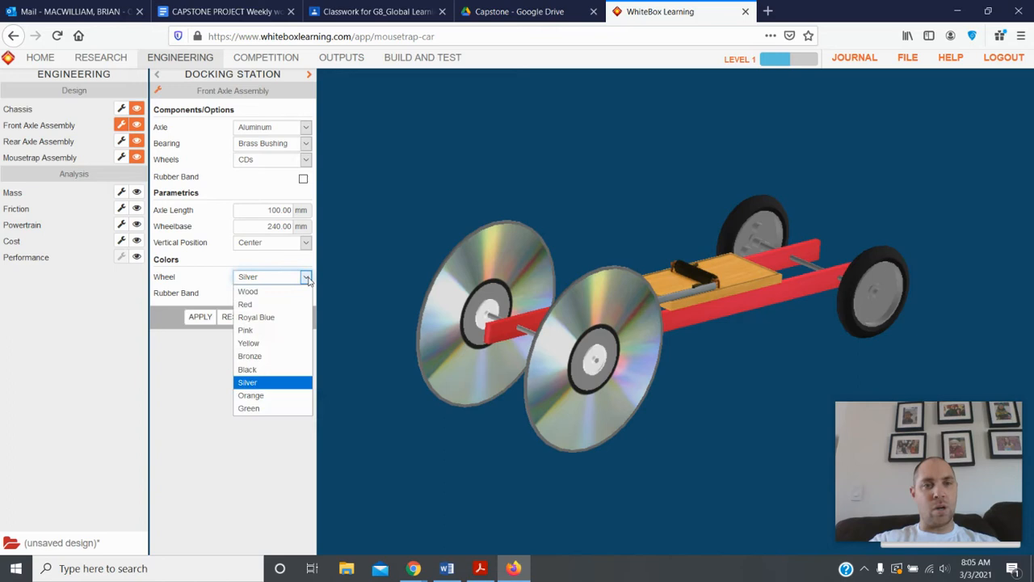
pyautogui.moveTo(255, 317)
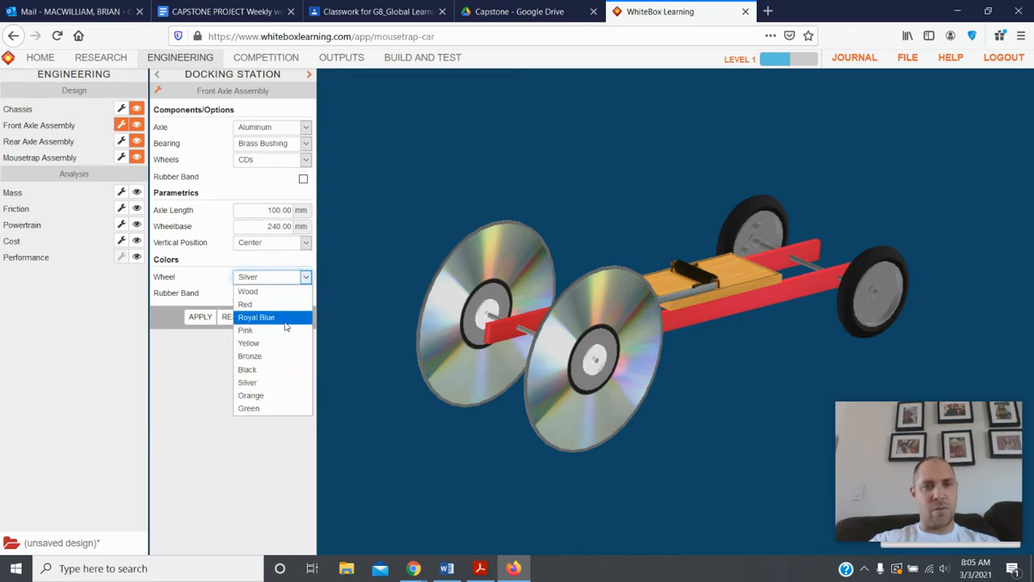
pyautogui.click(255, 316)
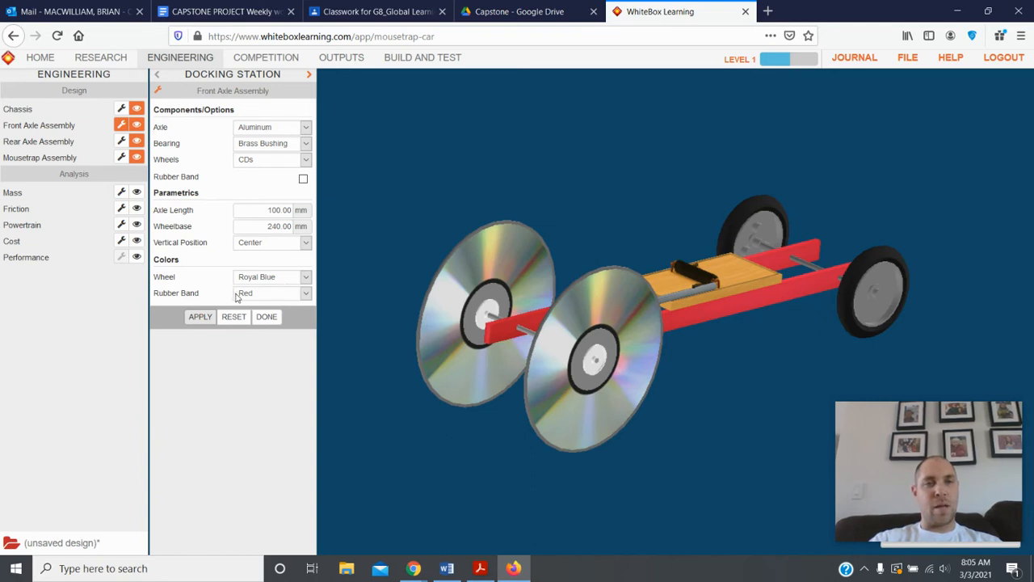
pyautogui.click(272, 293)
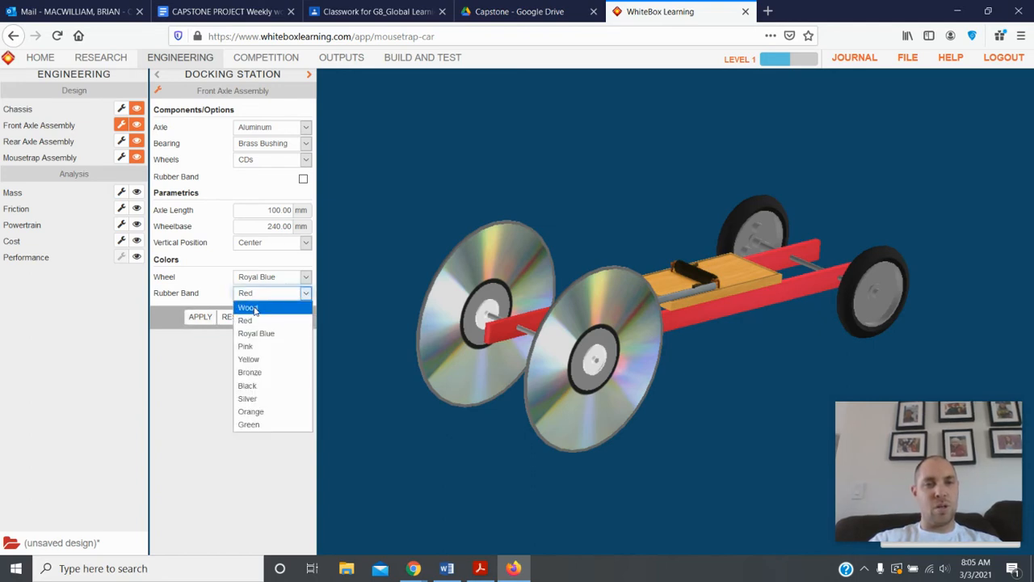
pyautogui.click(245, 307)
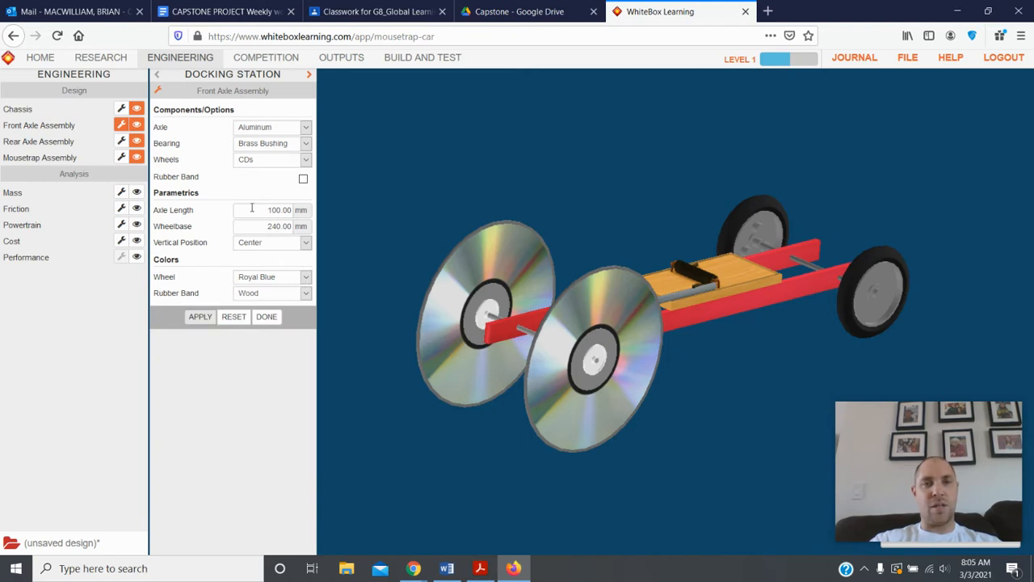
pyautogui.click(306, 160)
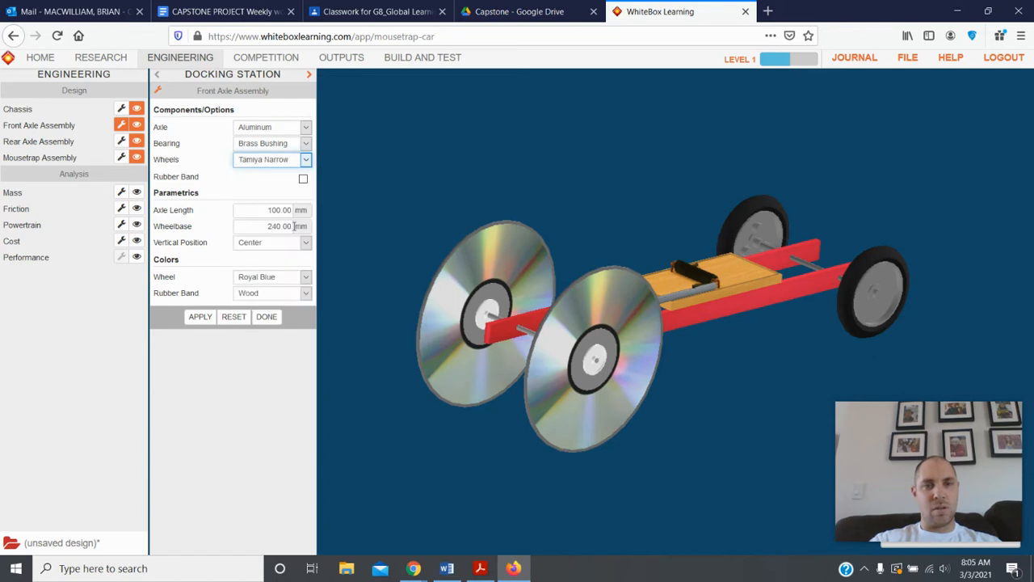
pyautogui.click(201, 315)
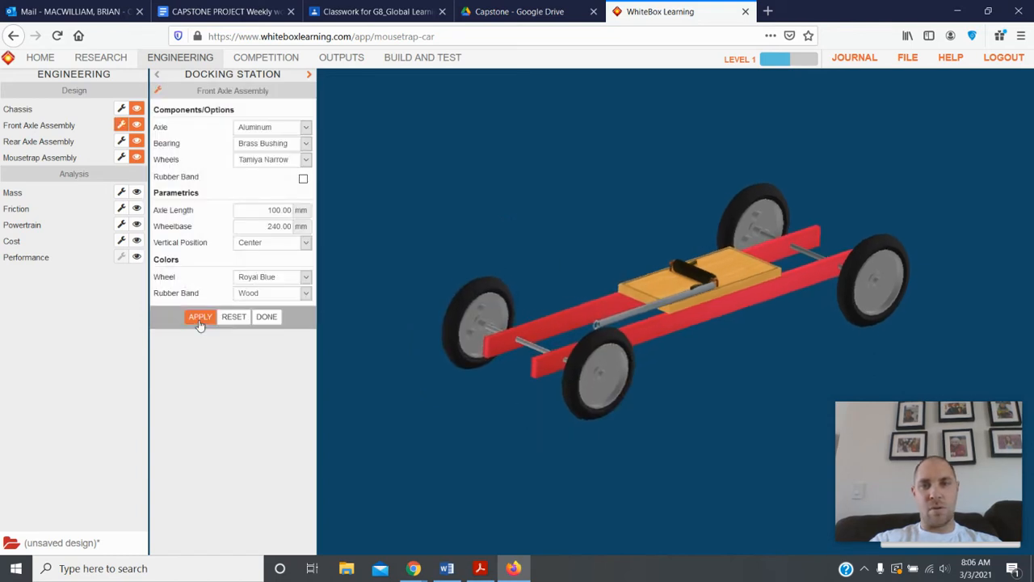
pyautogui.click(306, 160)
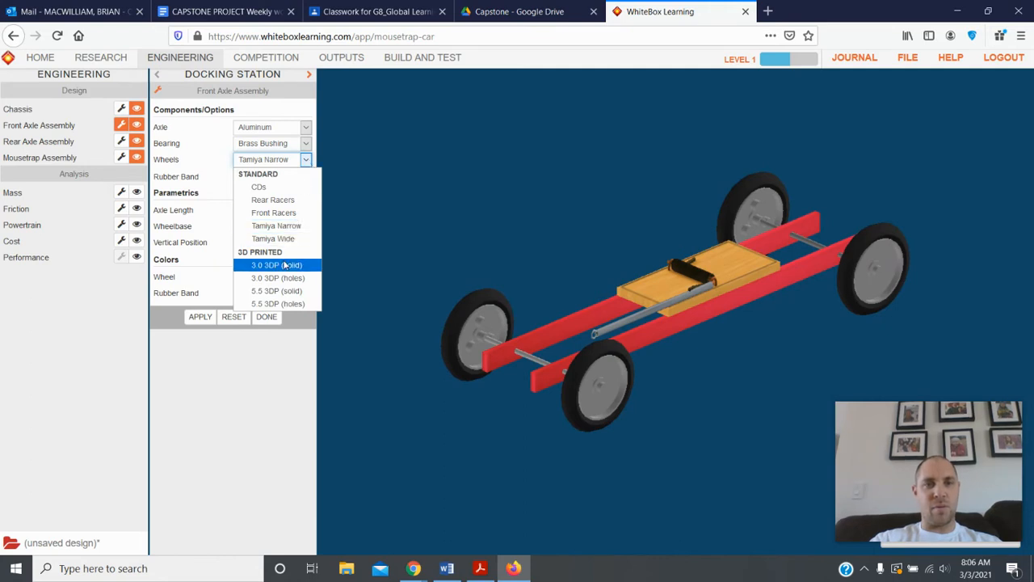
pyautogui.moveTo(273, 200)
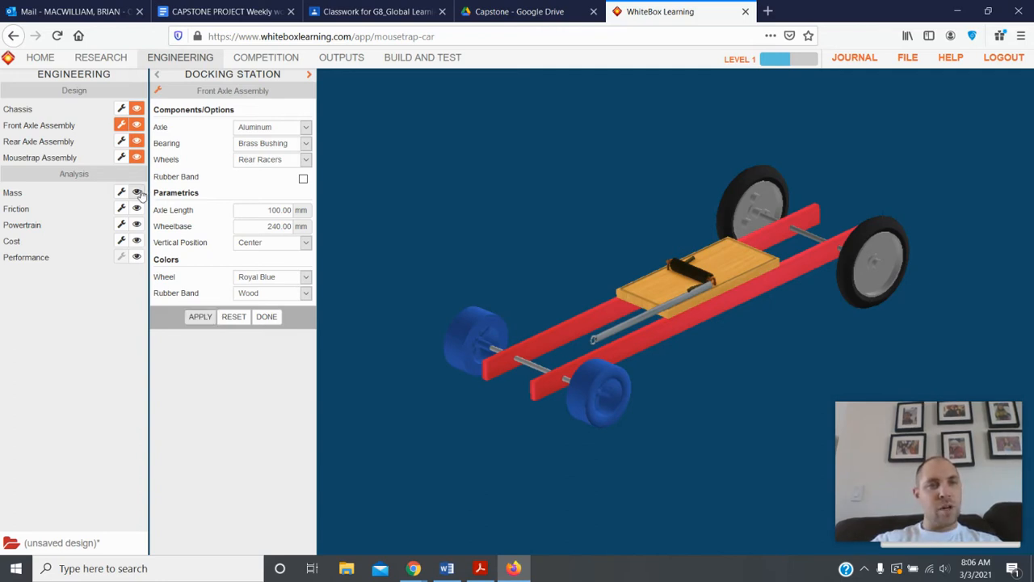
# With the mass chart shown, try CD front wheels, revert to Rear Racers, then show friction.
pyautogui.click(136, 192)
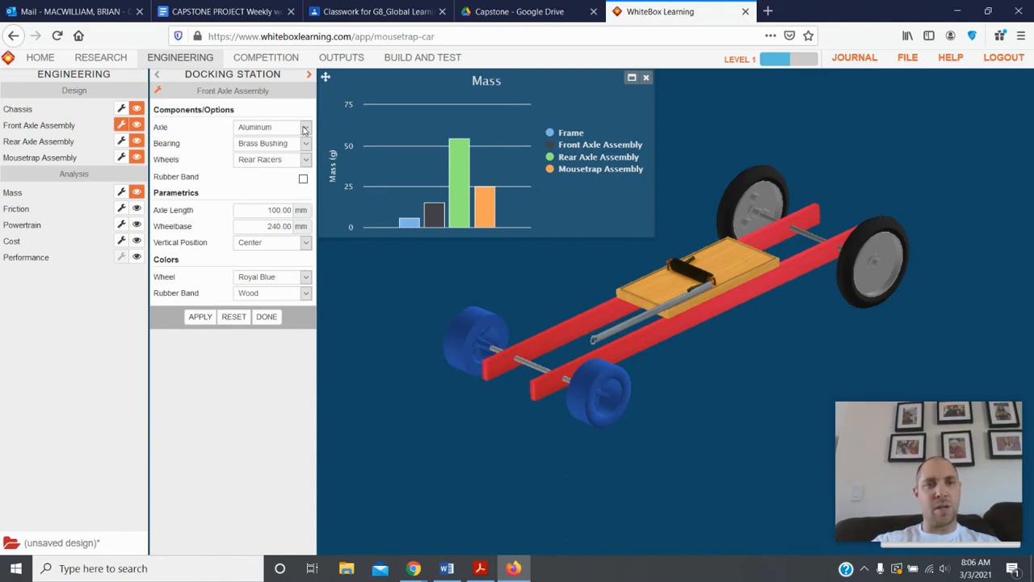
pyautogui.moveTo(303, 165)
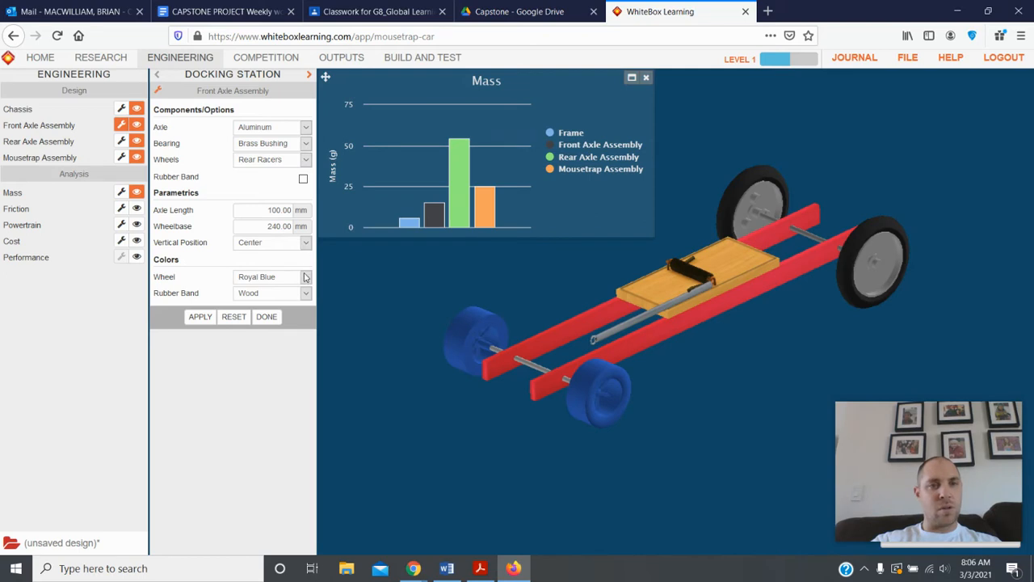
pyautogui.moveTo(306, 165)
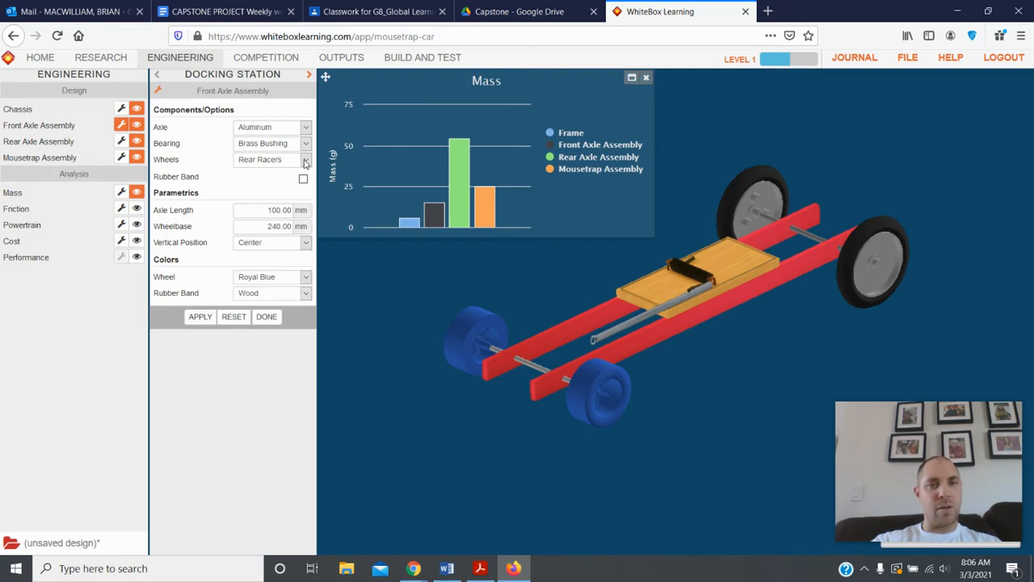
pyautogui.click(304, 160)
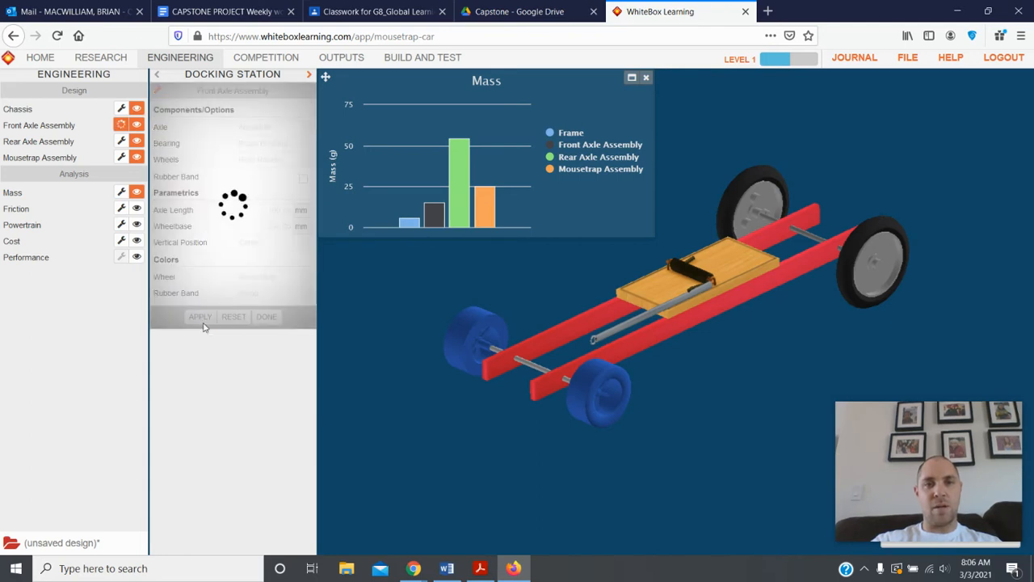
pyautogui.click(200, 315)
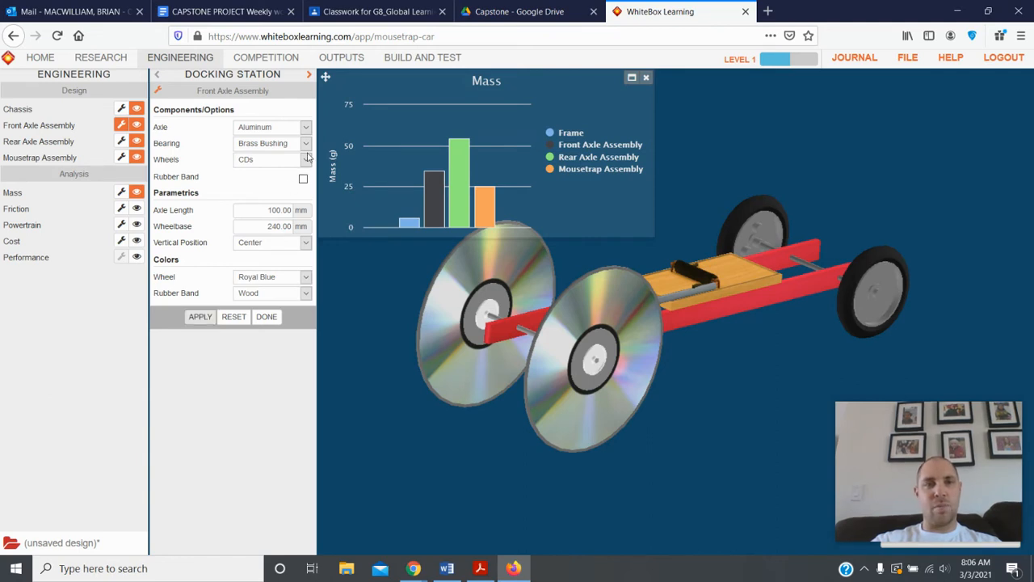
pyautogui.click(305, 160)
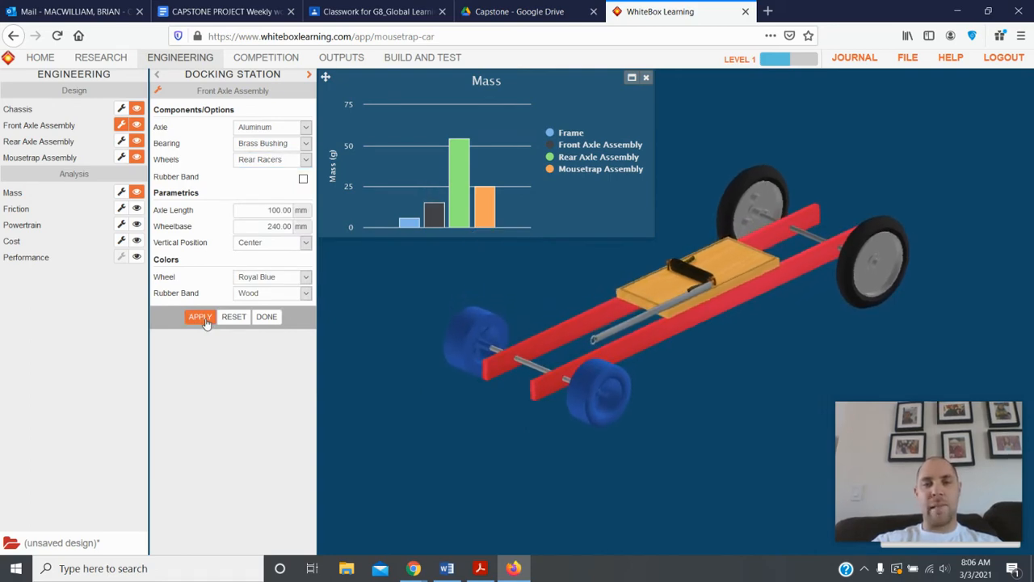
pyautogui.click(200, 315)
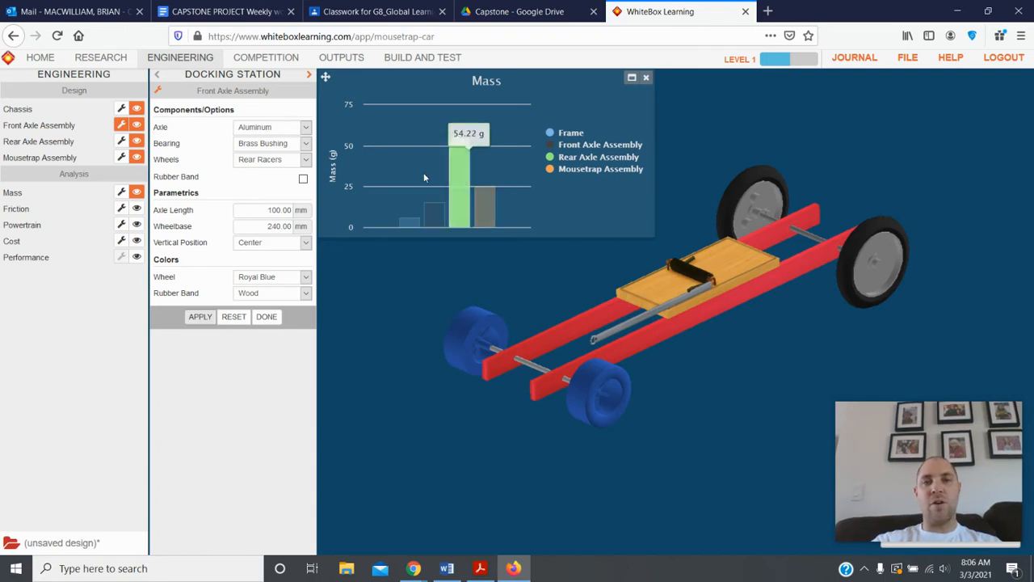
pyautogui.moveTo(452, 249)
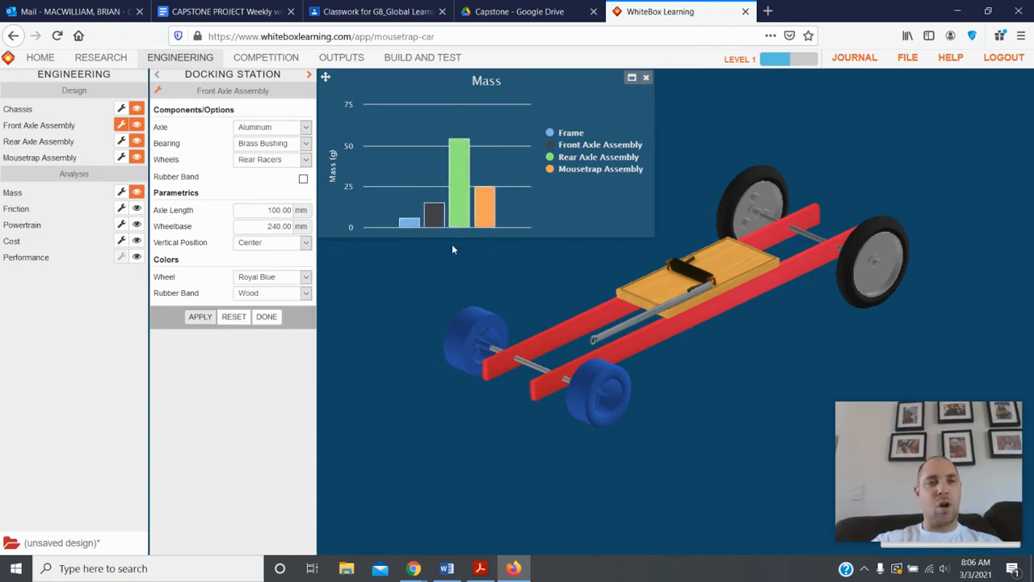
pyautogui.click(135, 208)
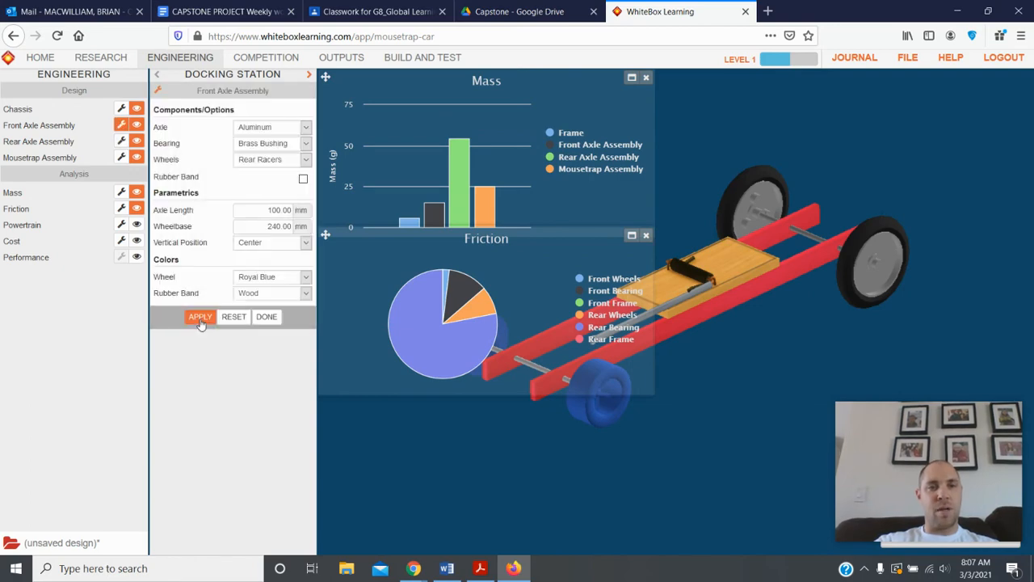
# Set the rear axle wheels to CDs, apply, and display the powertrain figures.
pyautogui.click(201, 315)
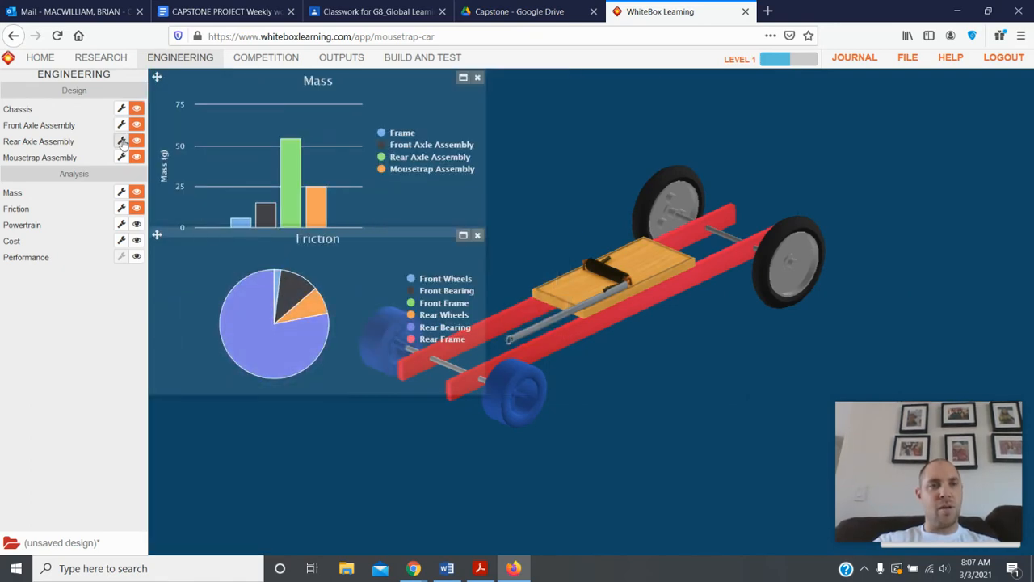
pyautogui.click(121, 143)
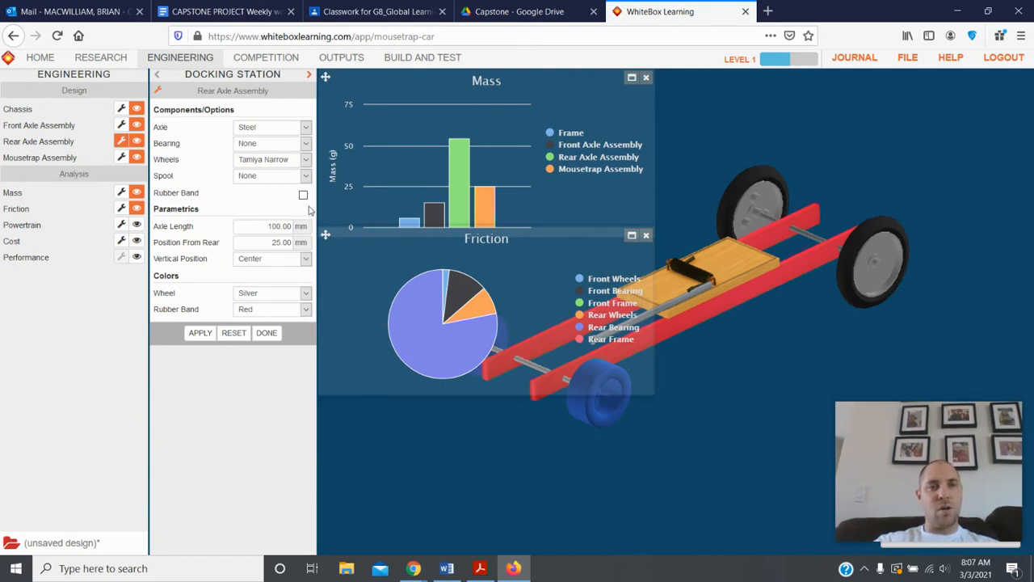
pyautogui.click(306, 160)
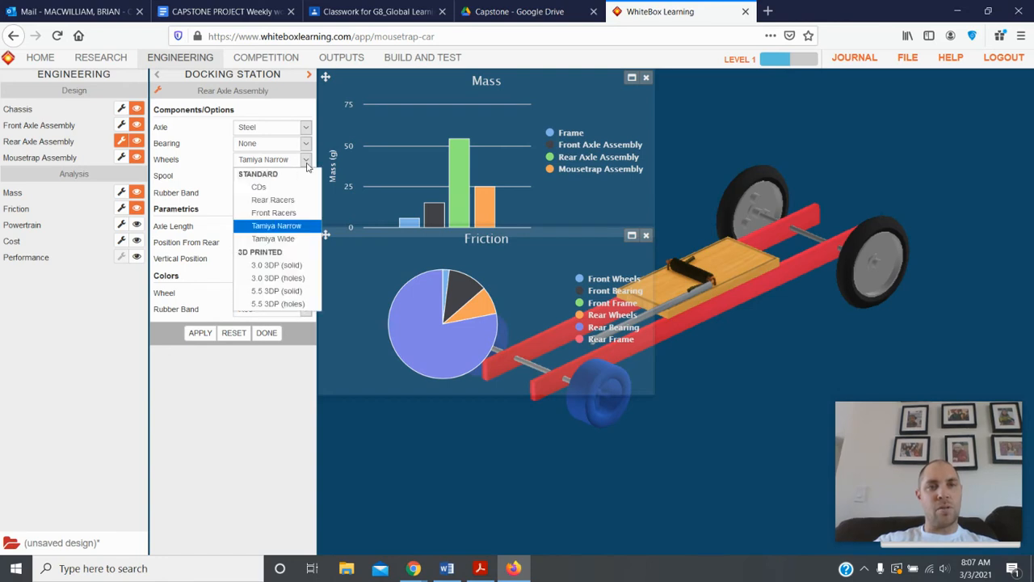
pyautogui.click(258, 187)
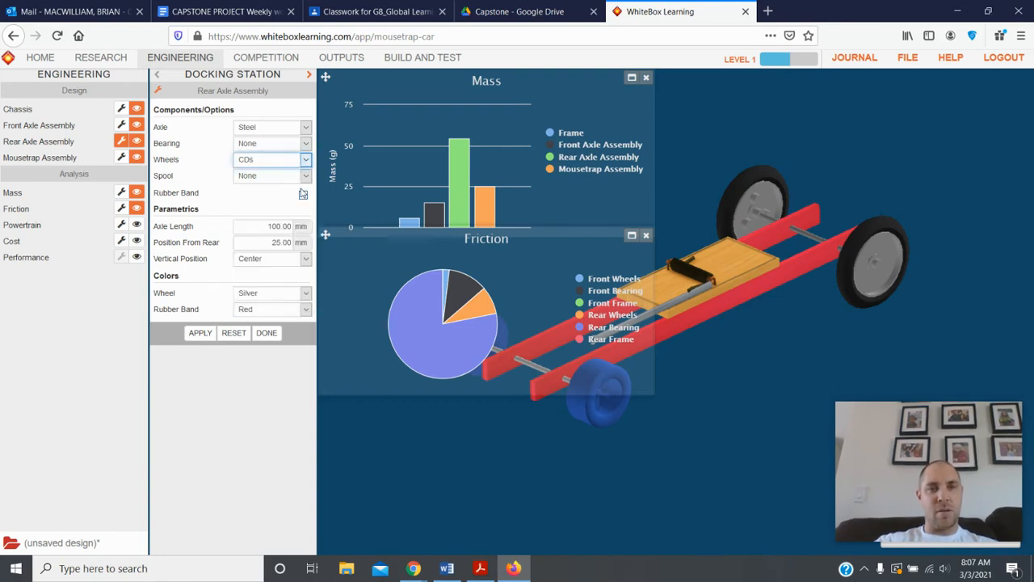
pyautogui.click(201, 333)
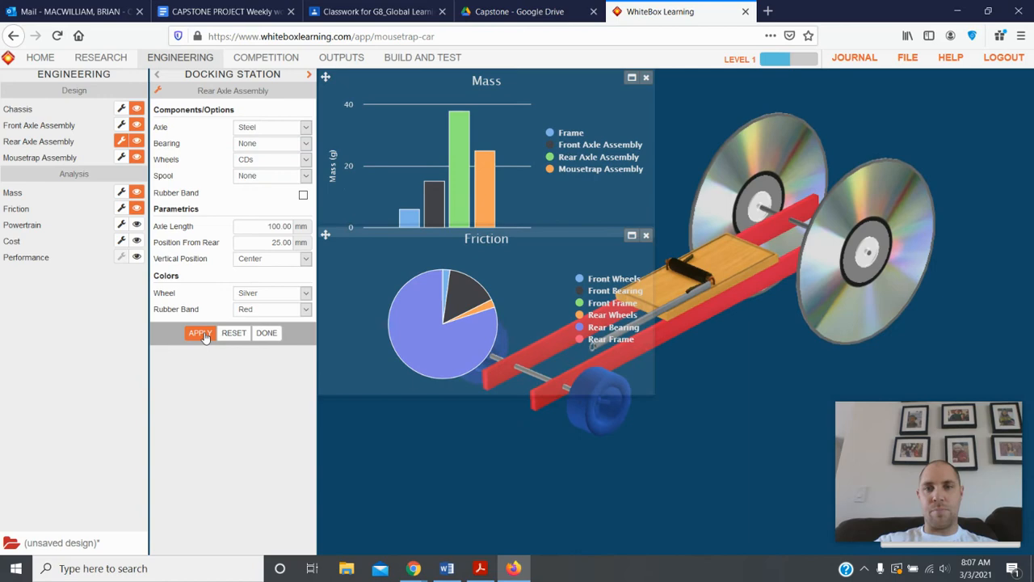
pyautogui.click(200, 333)
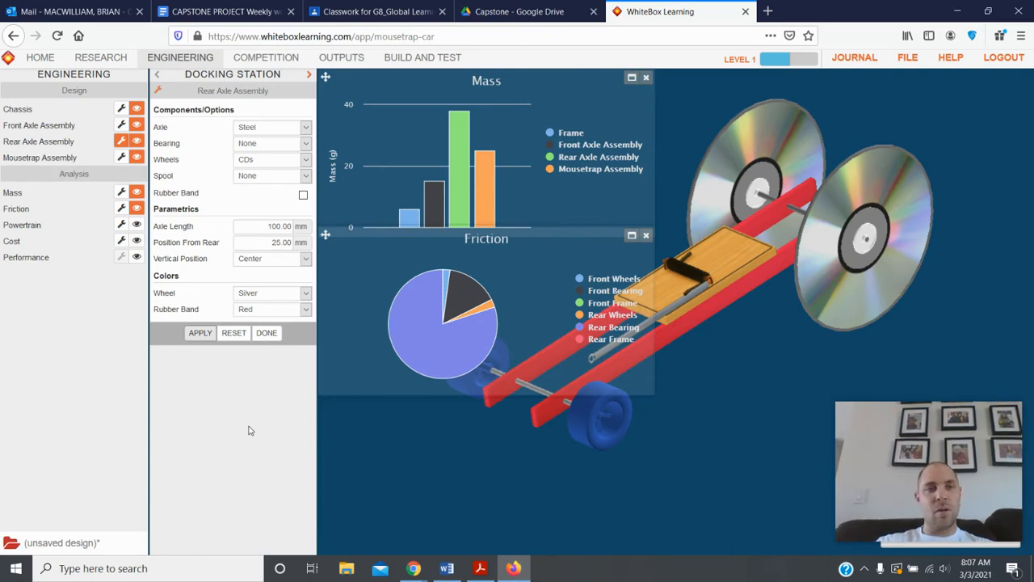
pyautogui.click(121, 225)
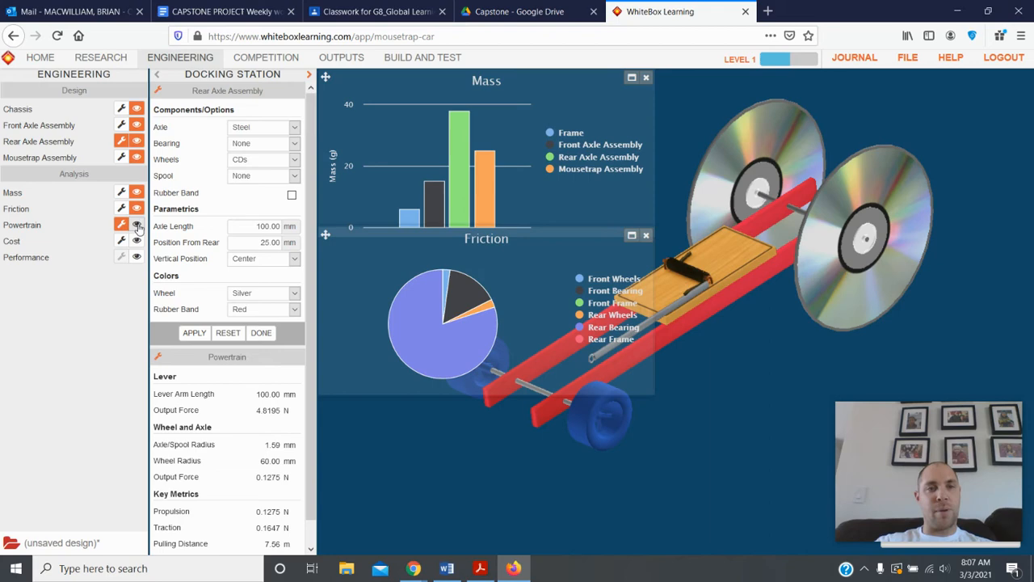
pyautogui.click(135, 226)
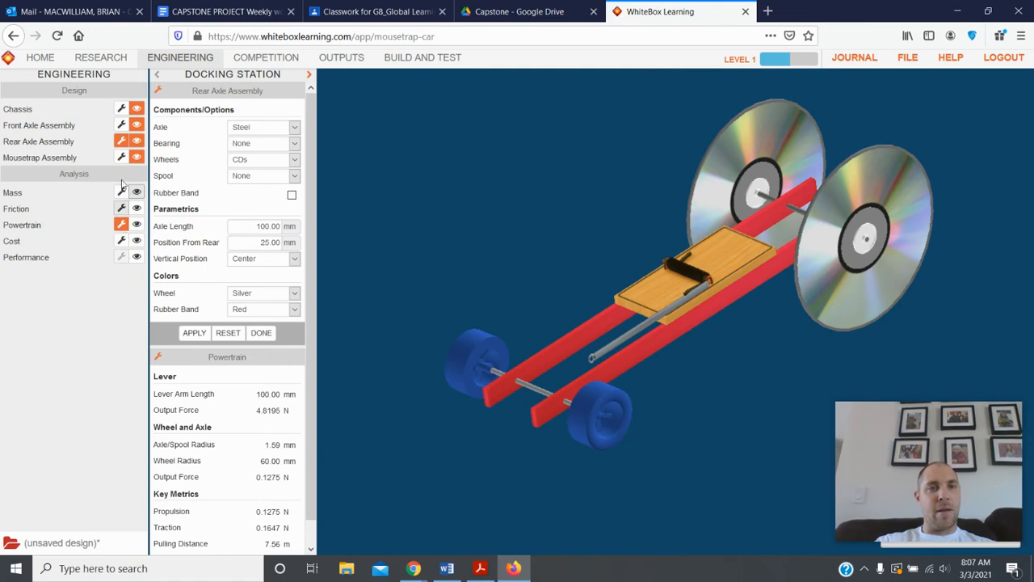
pyautogui.moveTo(103, 437)
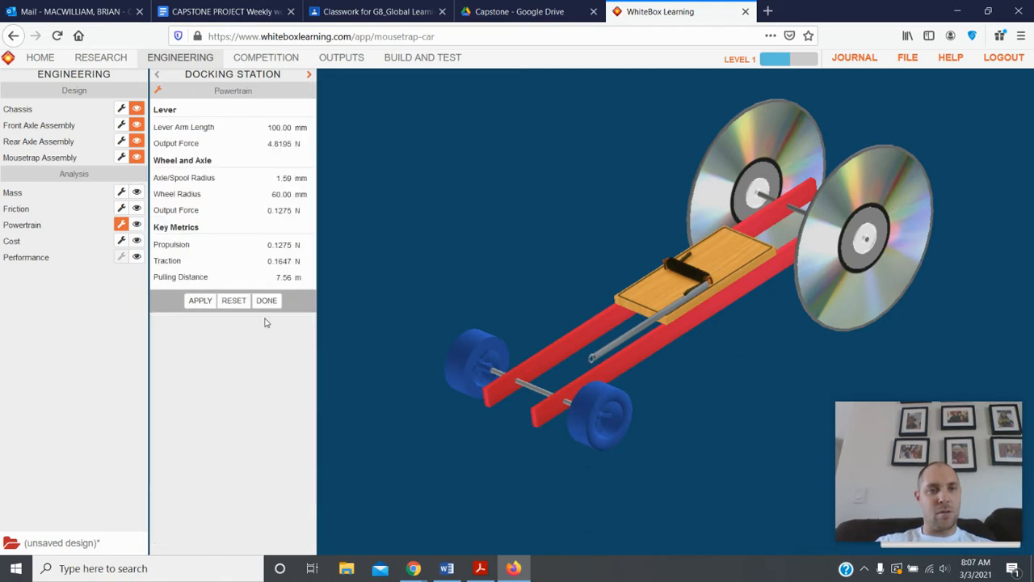
pyautogui.click(265, 299)
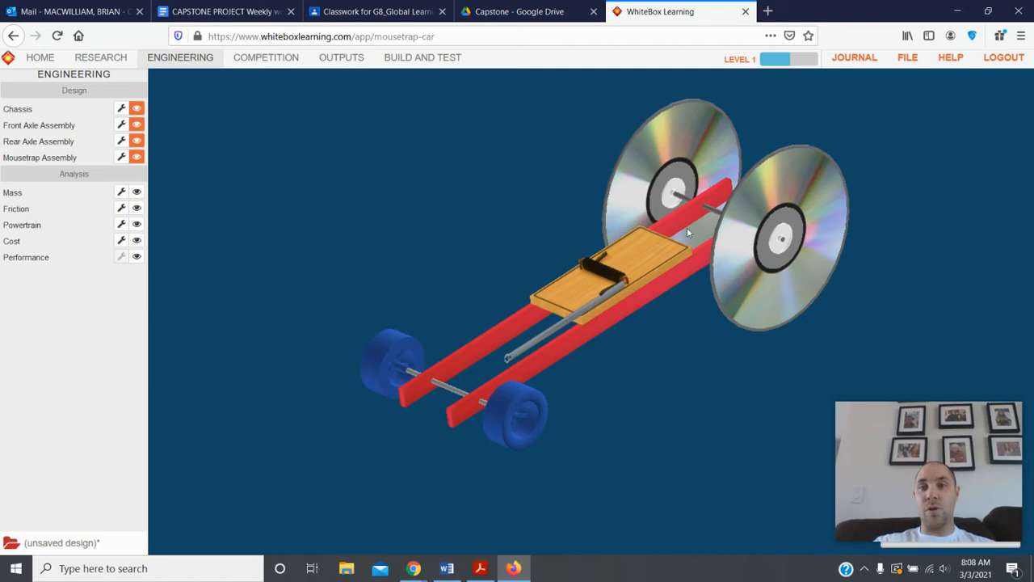
# Fill the save form with concept name 'Super speeder' and note 'CD wheels'.
pyautogui.click(907, 56)
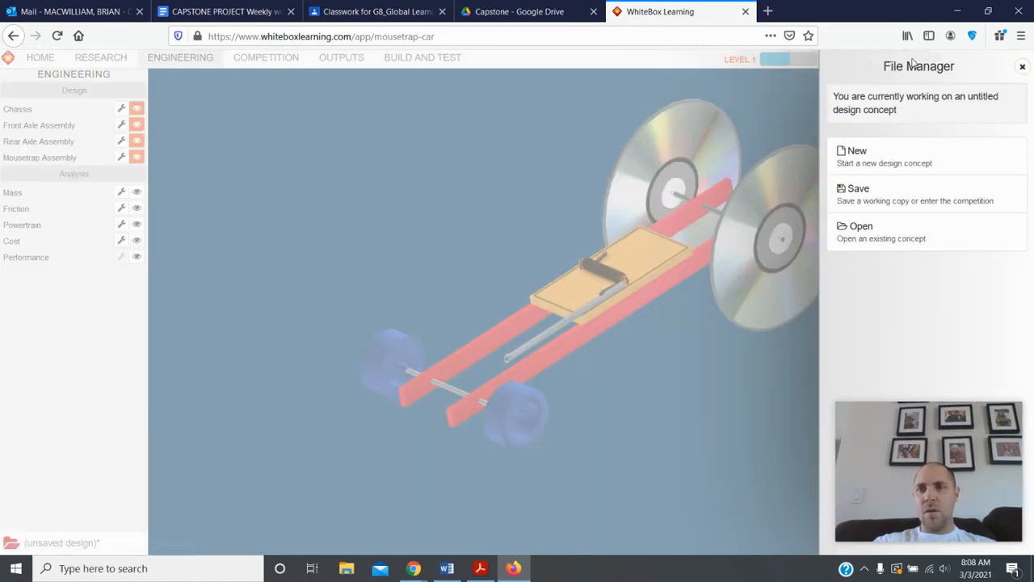
pyautogui.moveTo(889, 193)
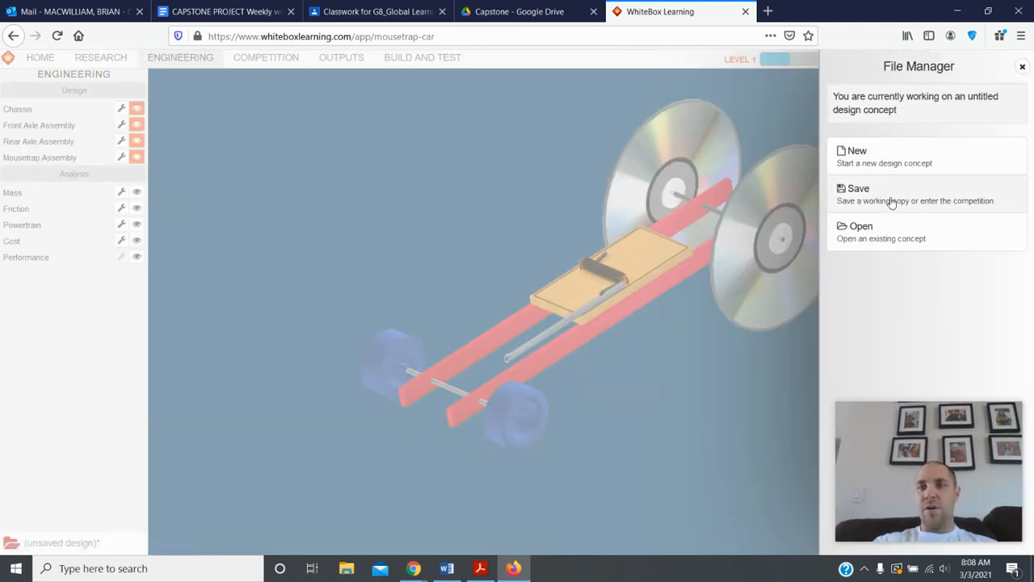
pyautogui.click(859, 188)
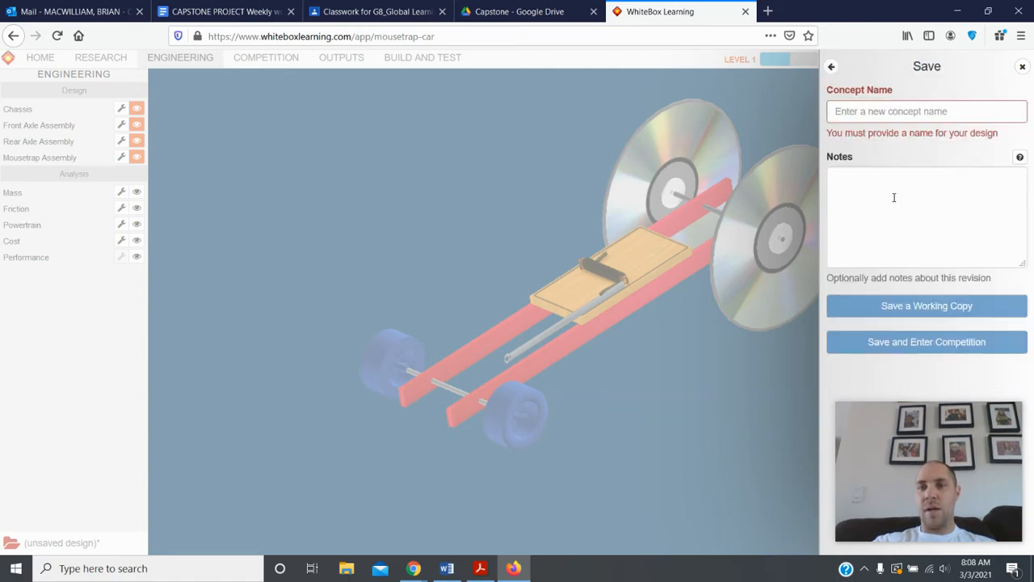
pyautogui.click(928, 110)
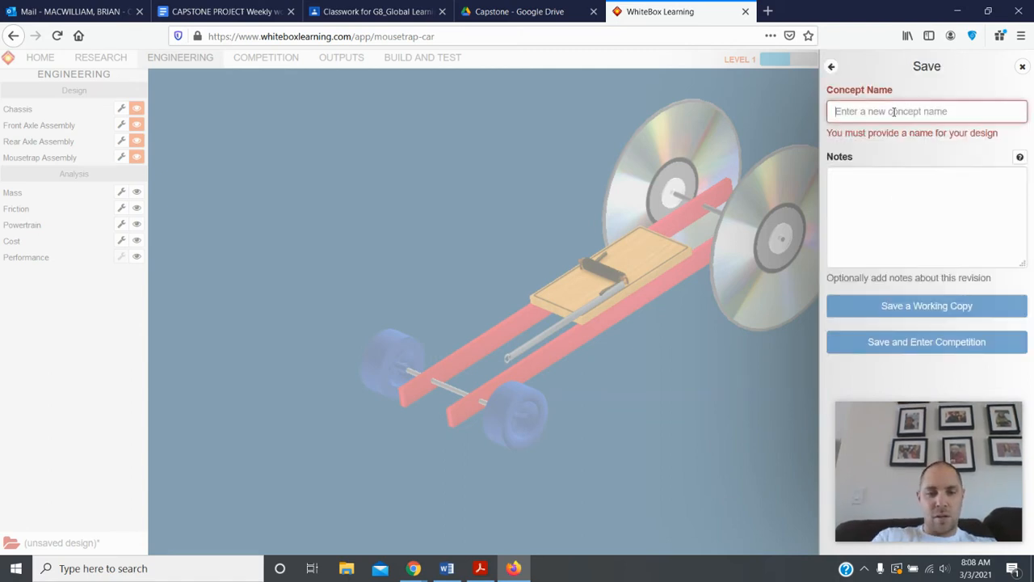
pyautogui.write('Super')
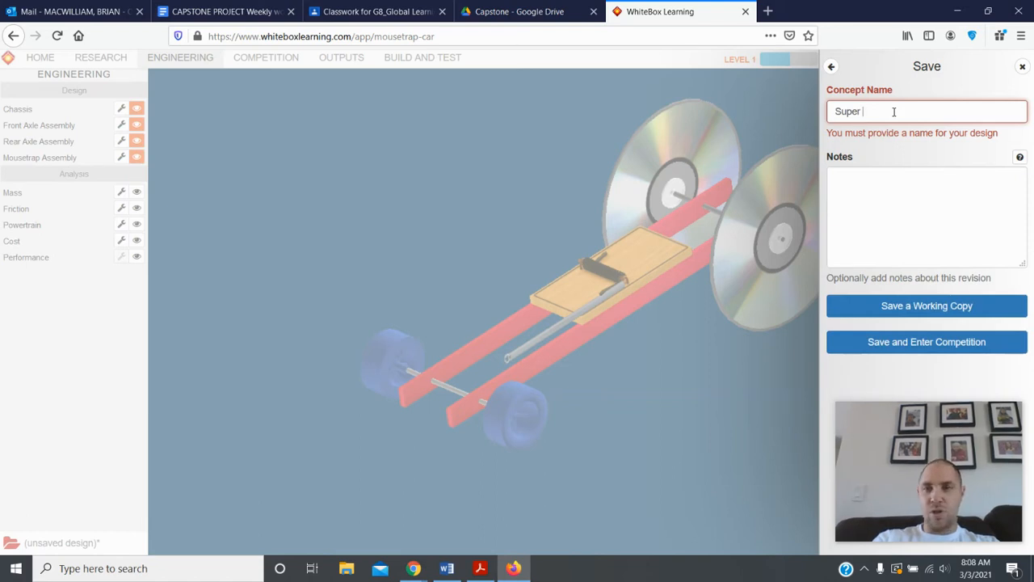
pyautogui.write('speeder')
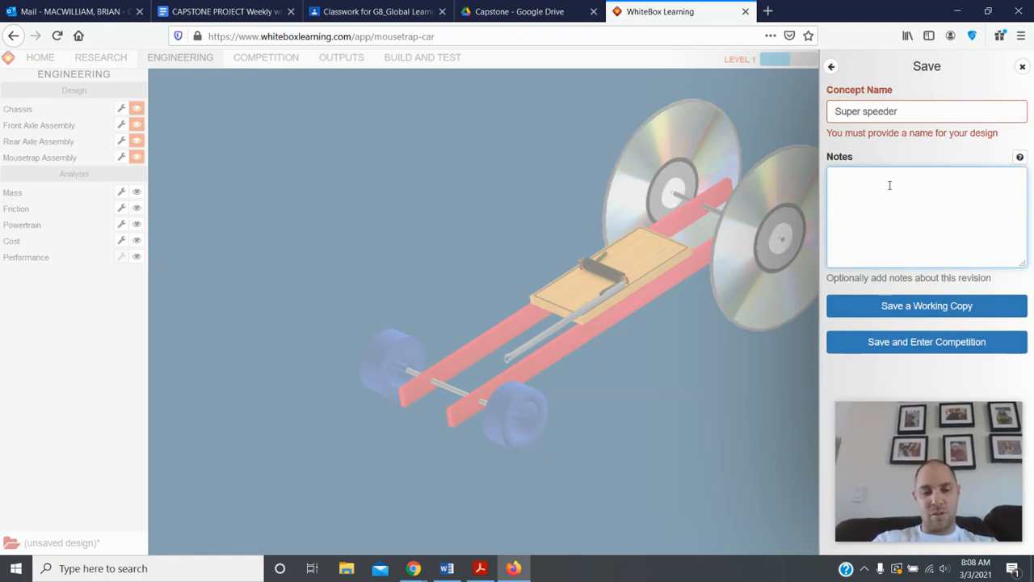
pyautogui.write("CD'")
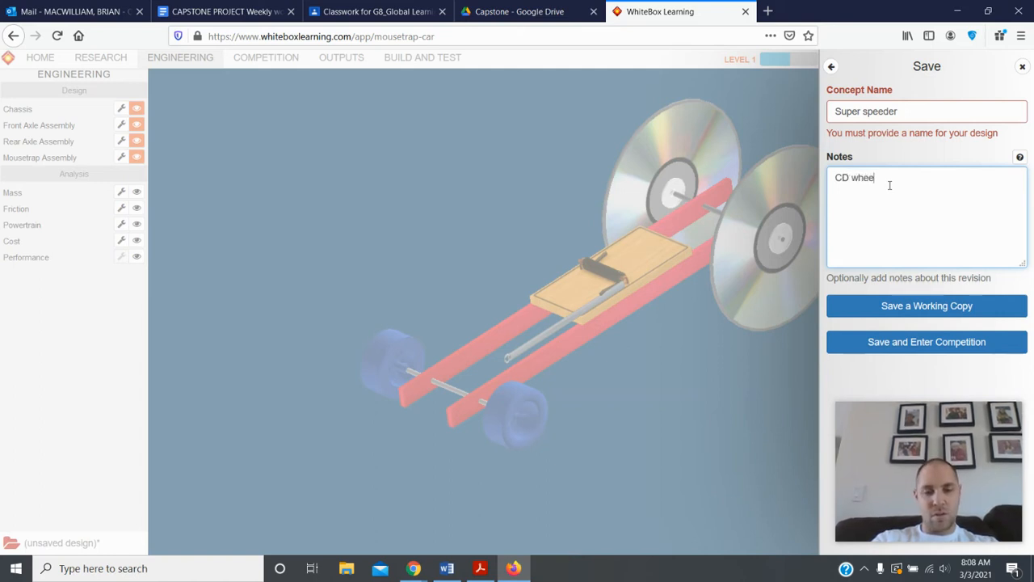
pyautogui.write('ls')
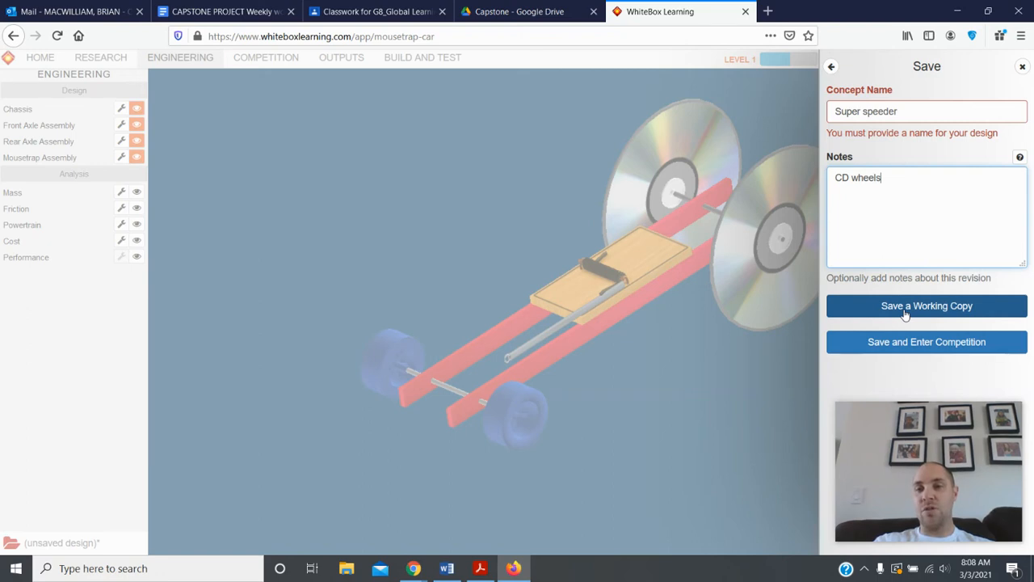
pyautogui.moveTo(905, 349)
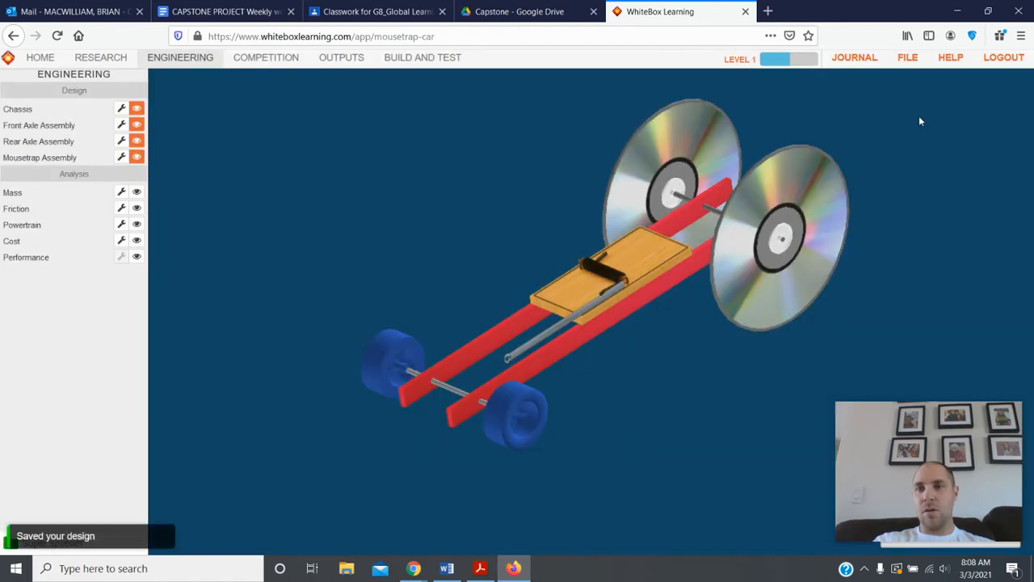
pyautogui.moveTo(521, 291)
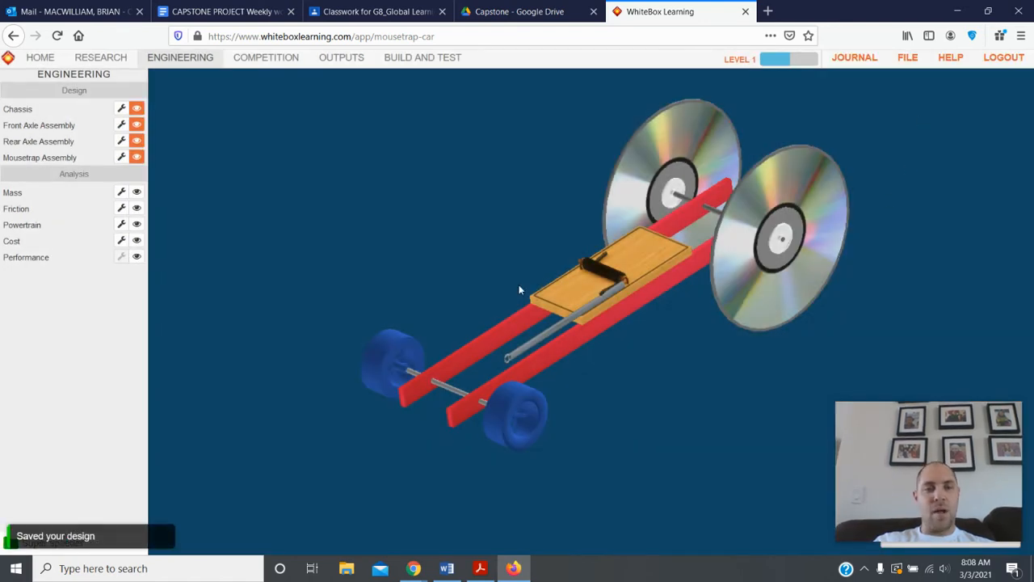
pyautogui.moveTo(265, 59)
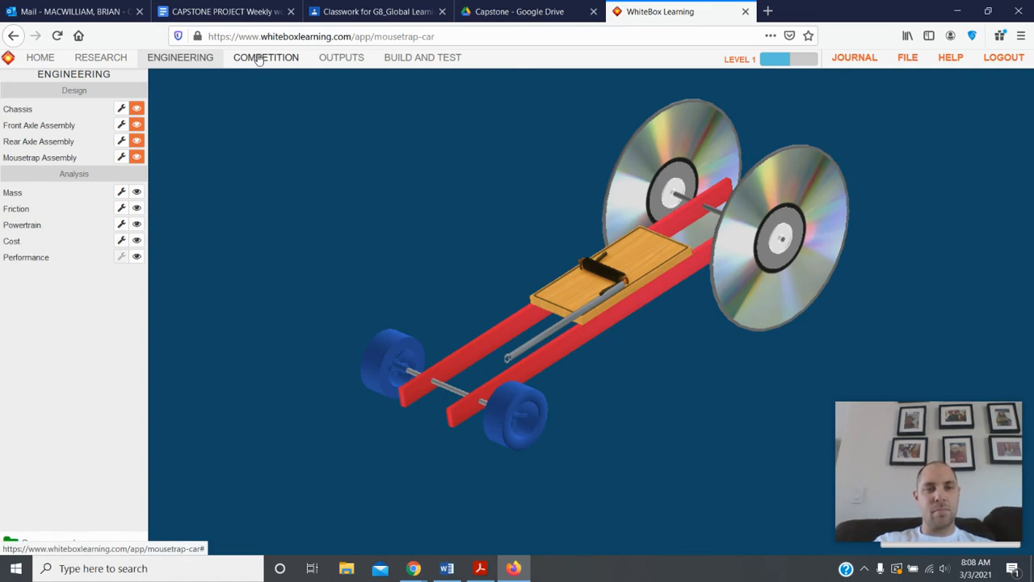
# In Competition, stage Super speeder as both Contender 1 and Contender 2.
pyautogui.click(265, 56)
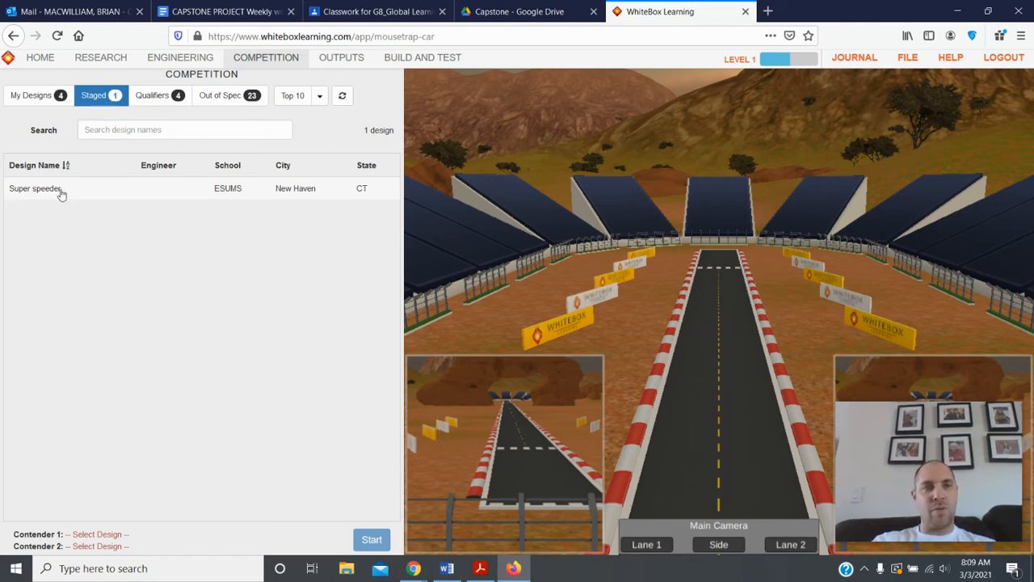
pyautogui.click(36, 187)
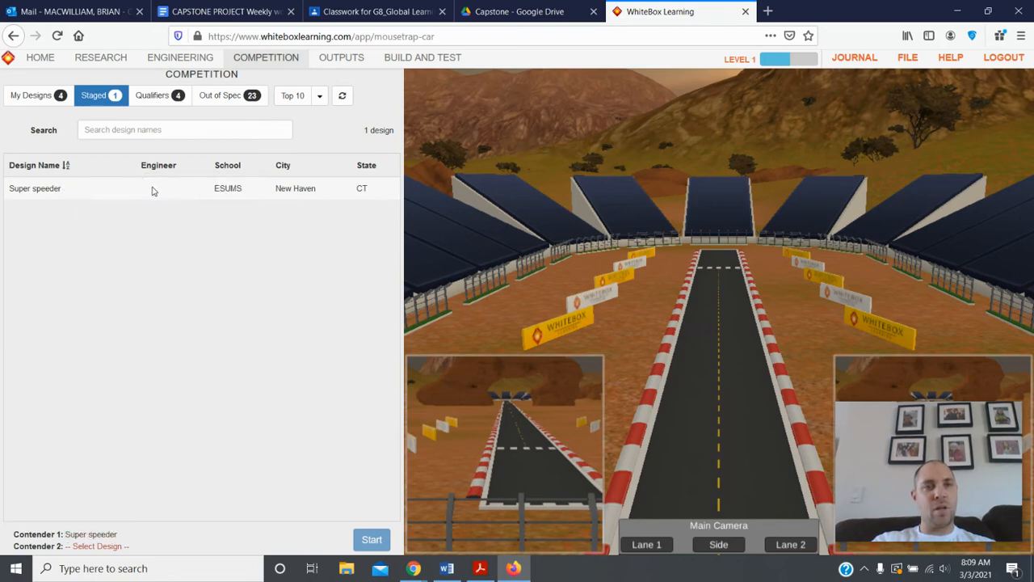
pyautogui.rightClick(156, 193)
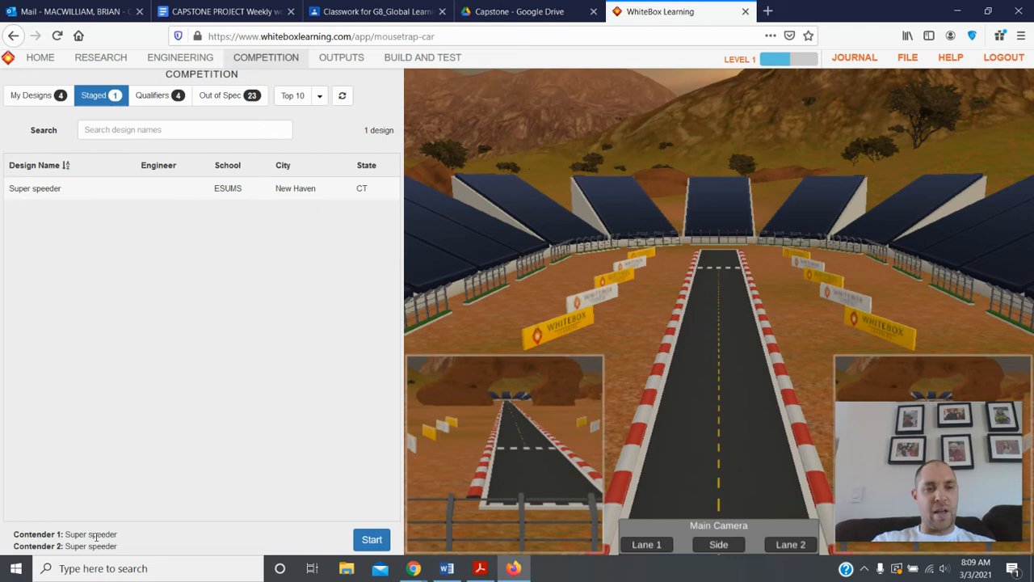
pyautogui.moveTo(136, 556)
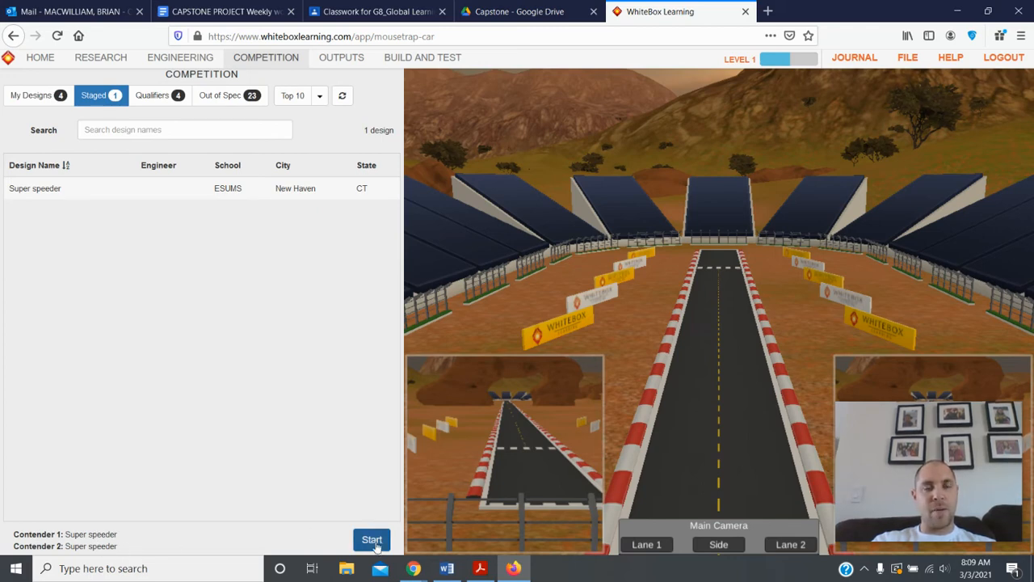
# Start the race with Super speeder in both lanes.
pyautogui.click(372, 539)
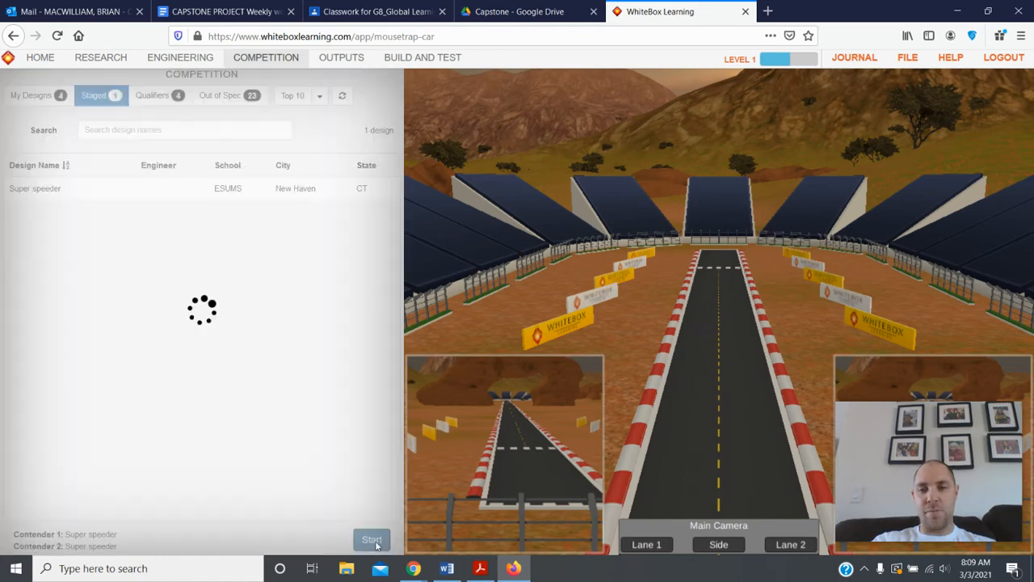
pyautogui.click(372, 539)
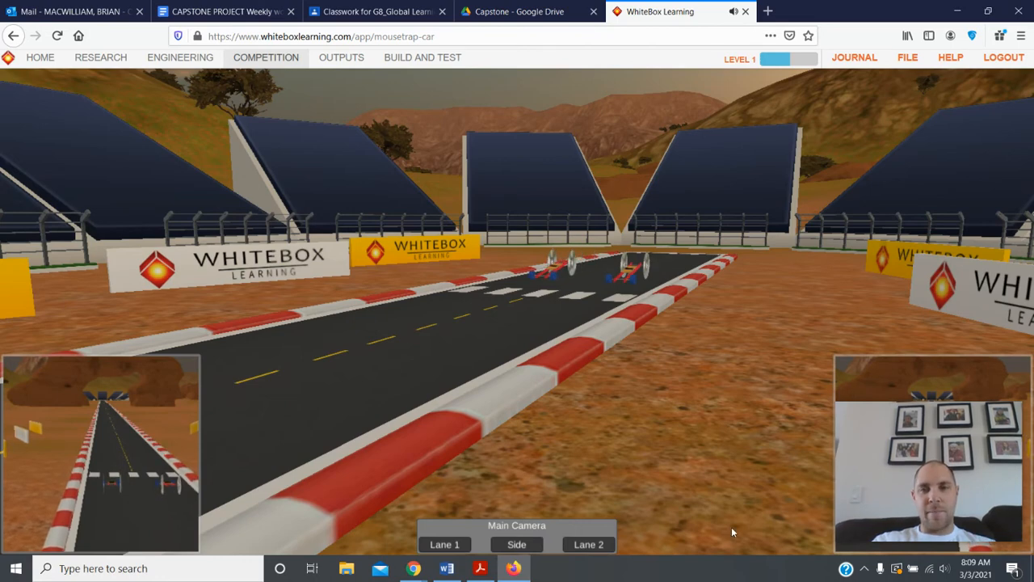
pyautogui.moveTo(736, 533)
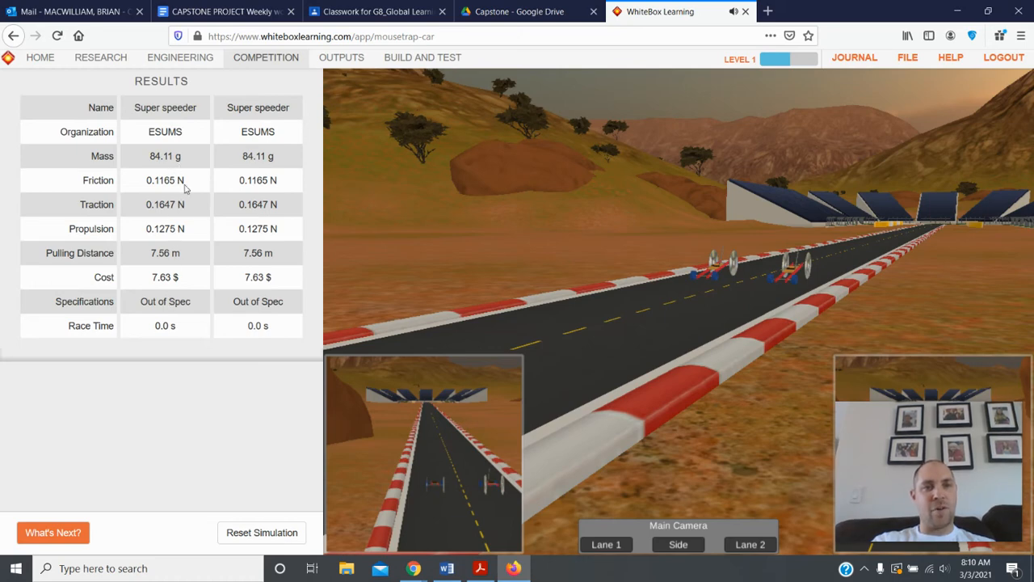
pyautogui.moveTo(165, 273)
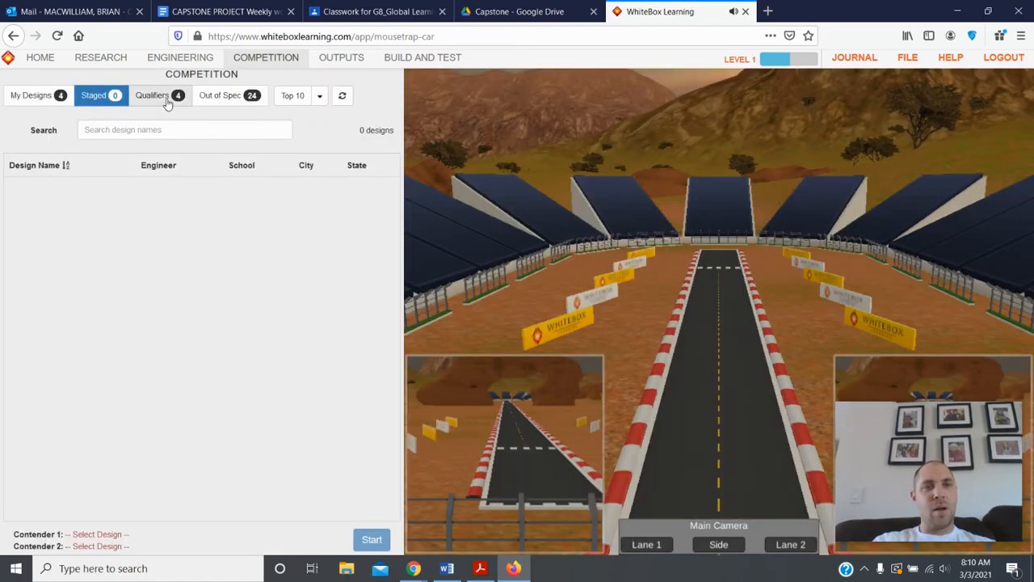
# List the 24 out-of-spec designs and scroll through them.
pyautogui.click(220, 95)
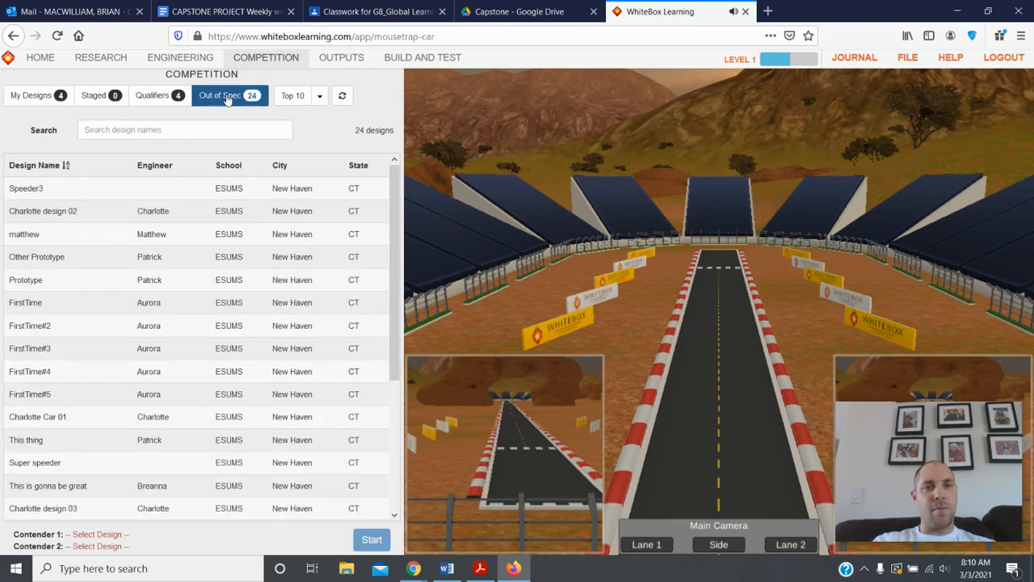
pyautogui.moveTo(257, 330)
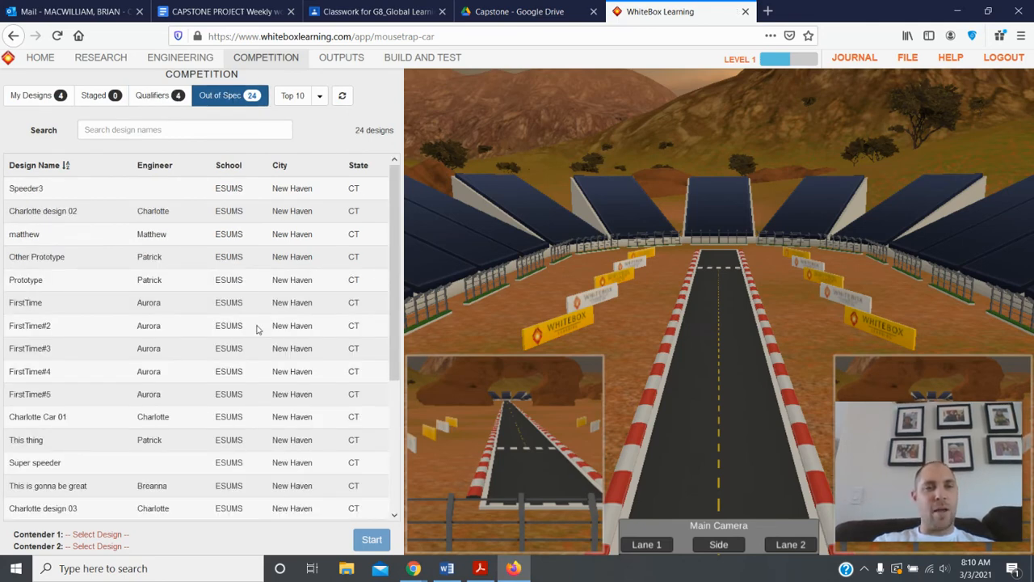
pyautogui.scroll(-3)
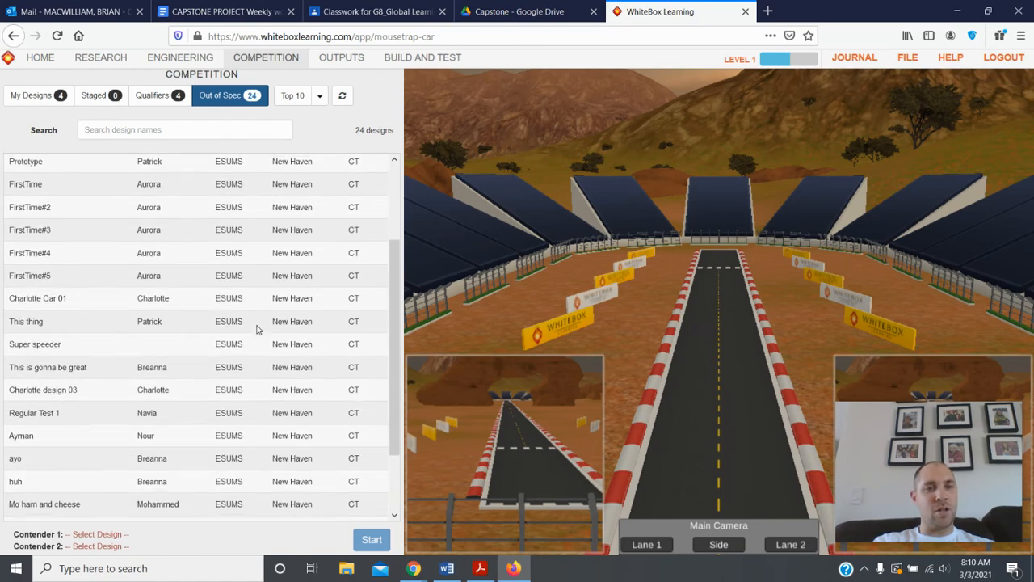
pyautogui.scroll(-3)
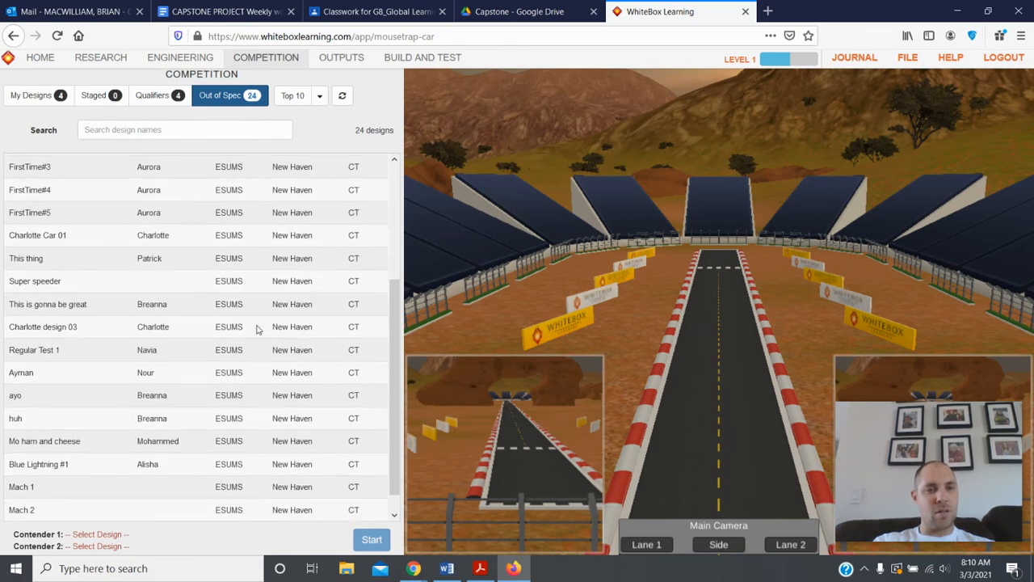
pyautogui.scroll(-3)
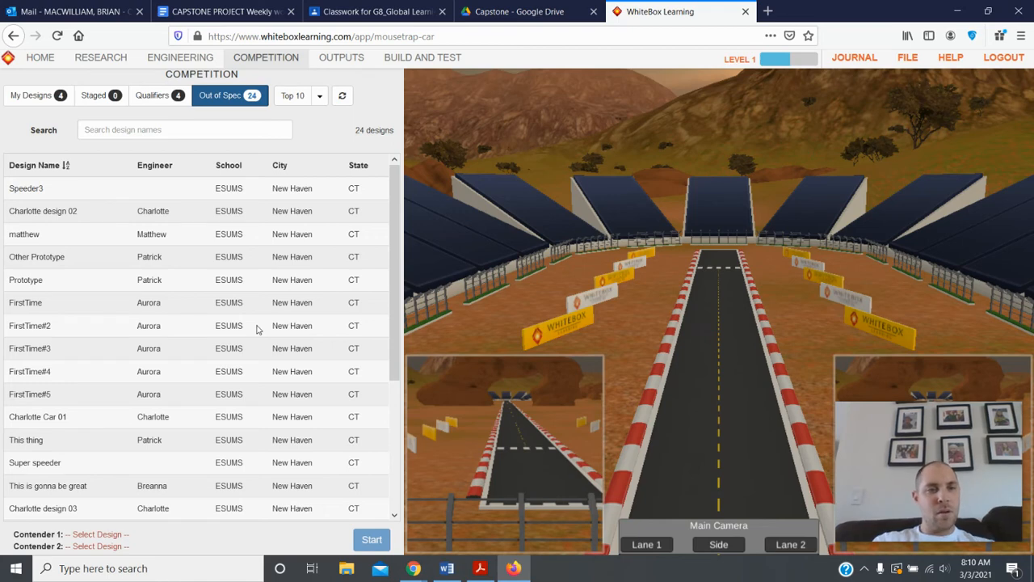
pyautogui.scroll(-3)
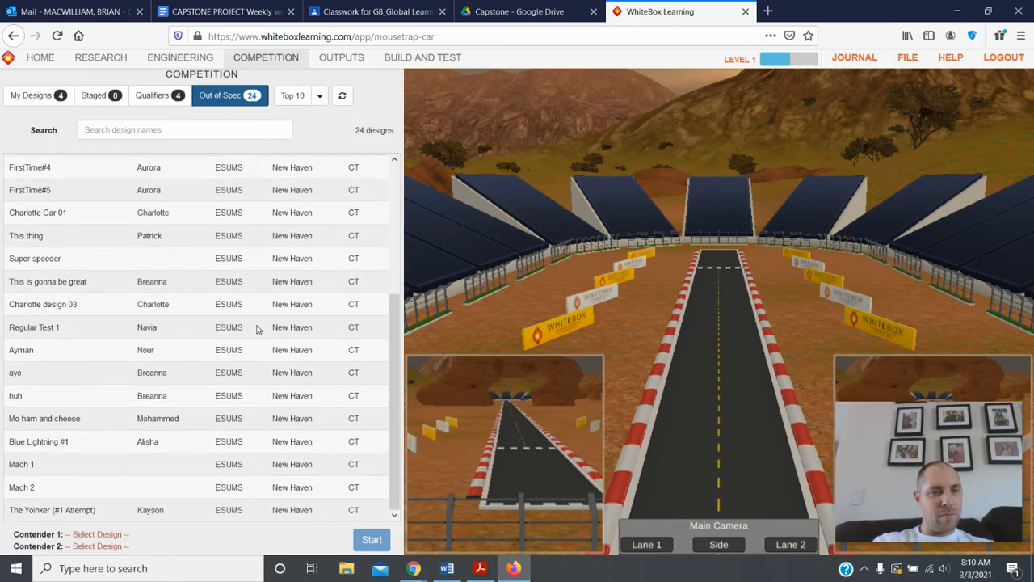
pyautogui.moveTo(110, 471)
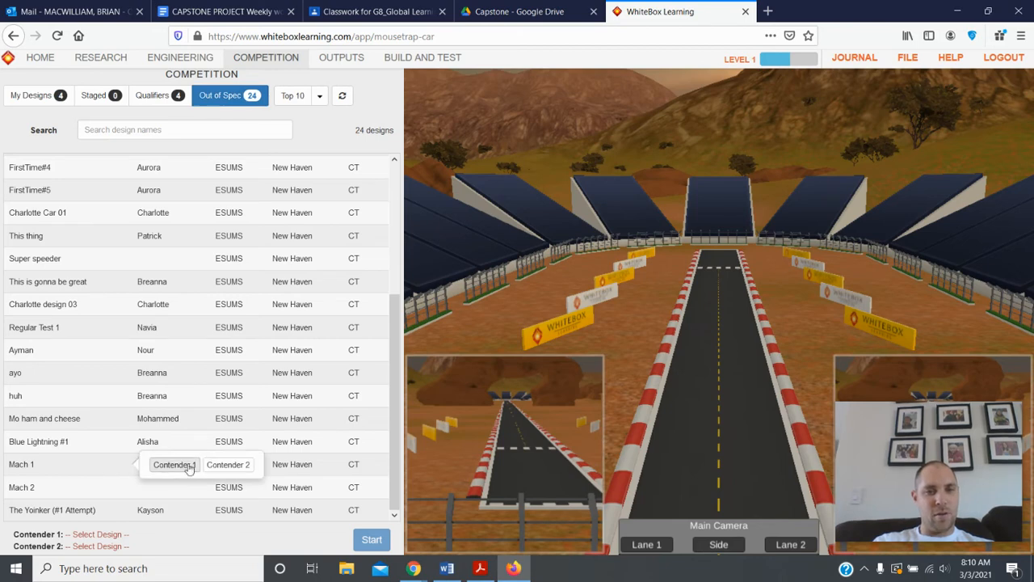
# Assign Mach 1 and Mach 2 as contenders and start their race.
pyautogui.click(173, 464)
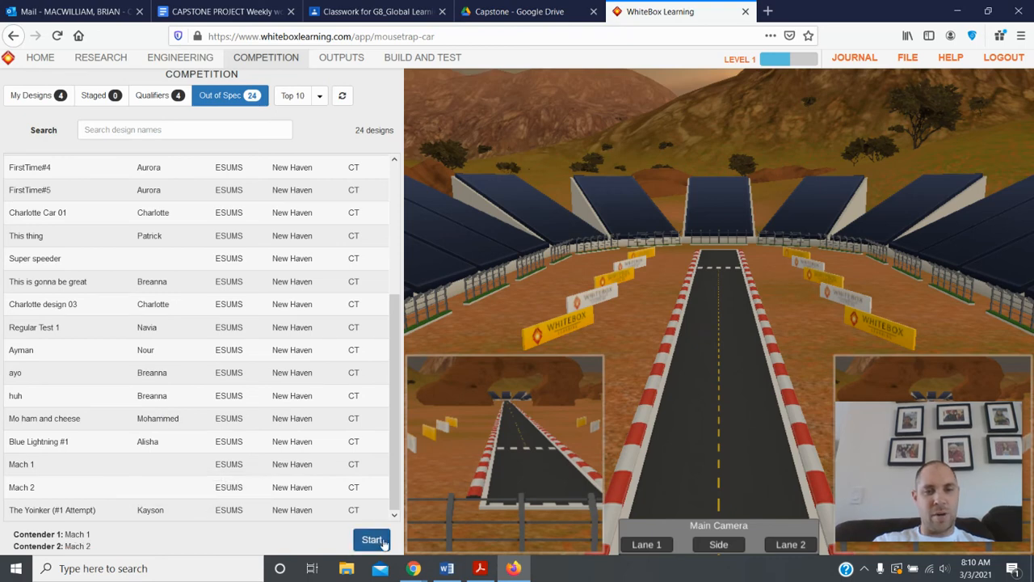
pyautogui.click(372, 540)
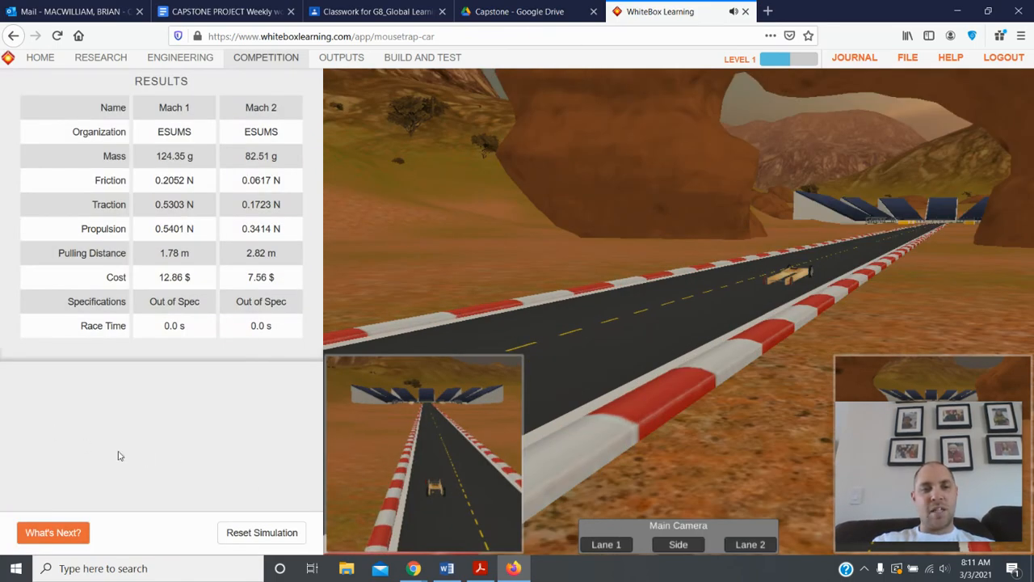
pyautogui.moveTo(126, 457)
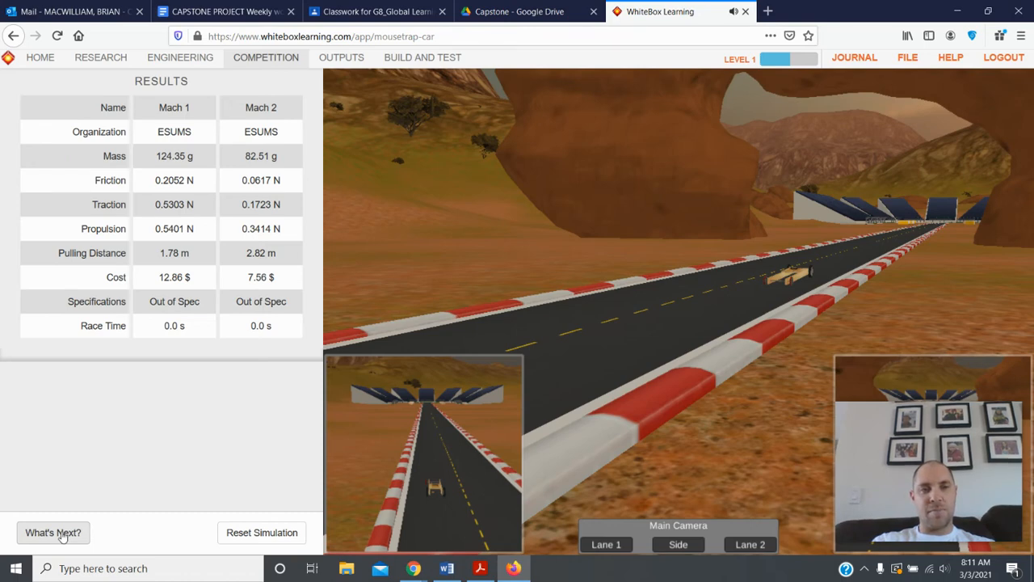
# Reset the race simulation via What's Next? and switch to the design's Outputs area.
pyautogui.click(52, 532)
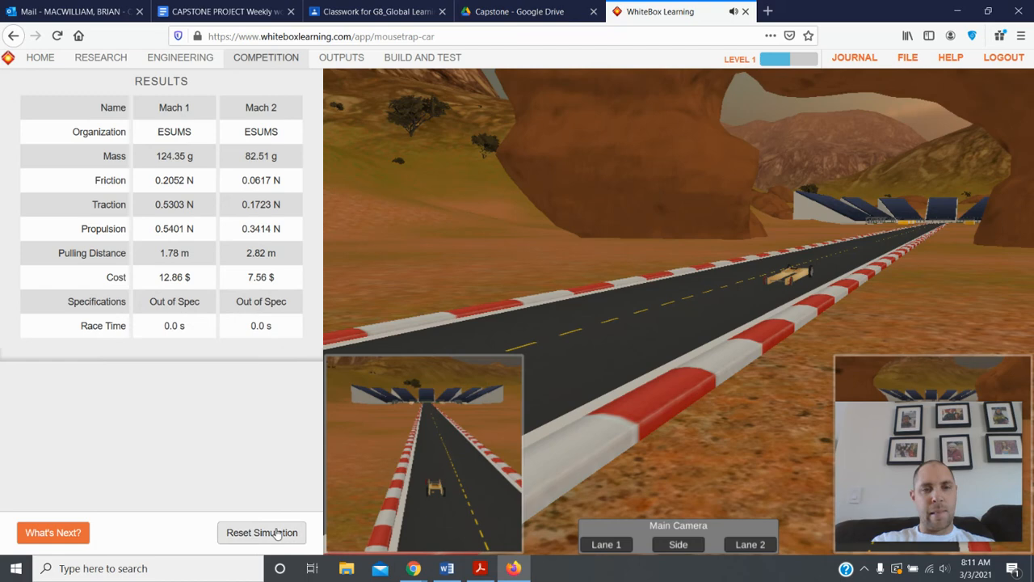
pyautogui.click(52, 532)
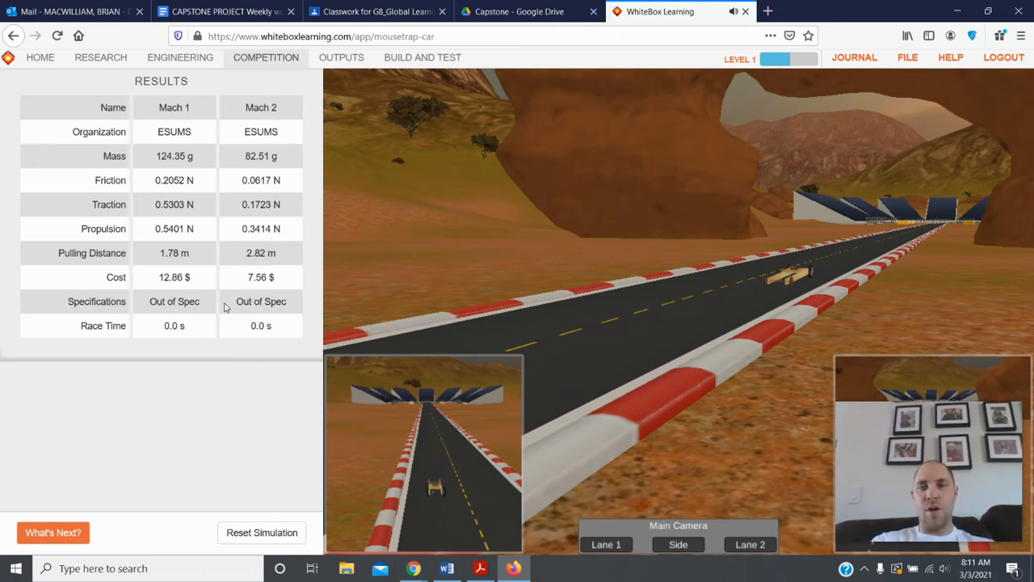
pyautogui.moveTo(275, 494)
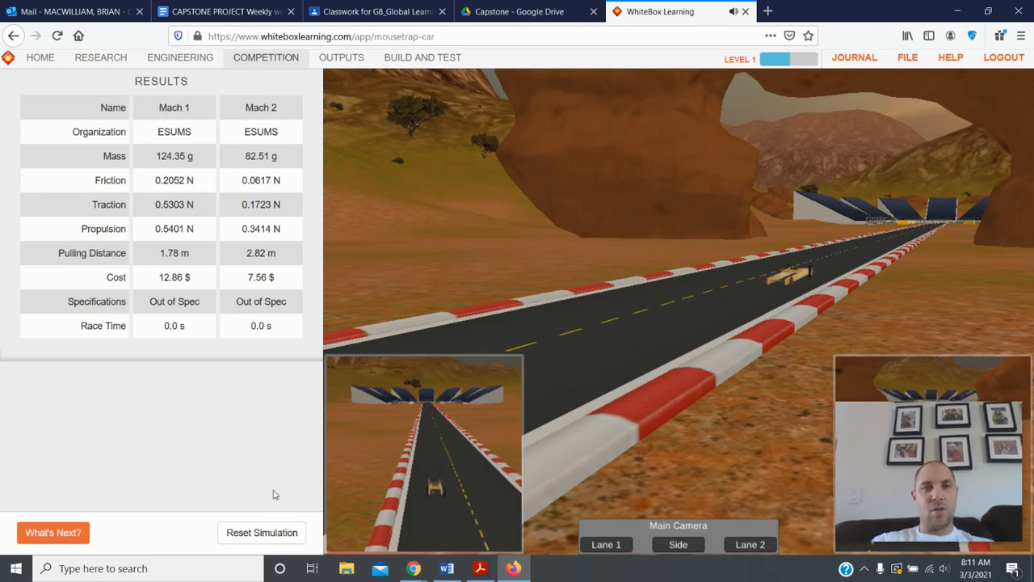
pyautogui.click(341, 59)
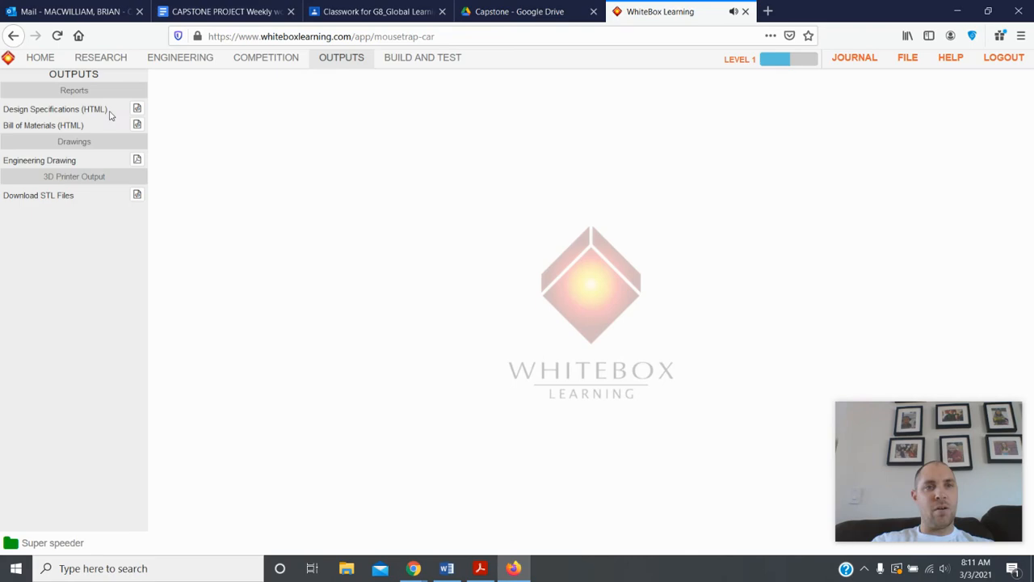
pyautogui.click(265, 56)
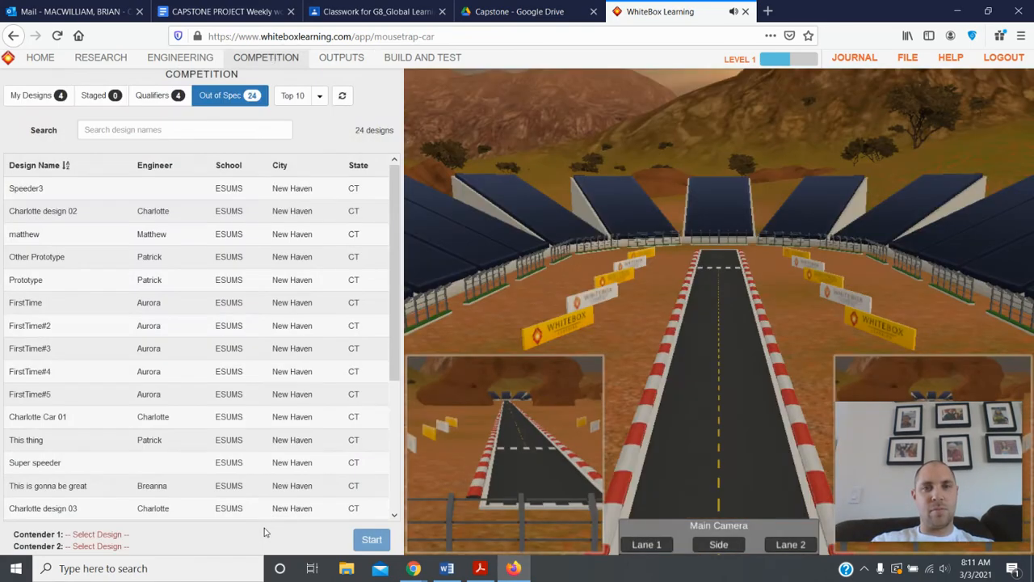
pyautogui.click(341, 58)
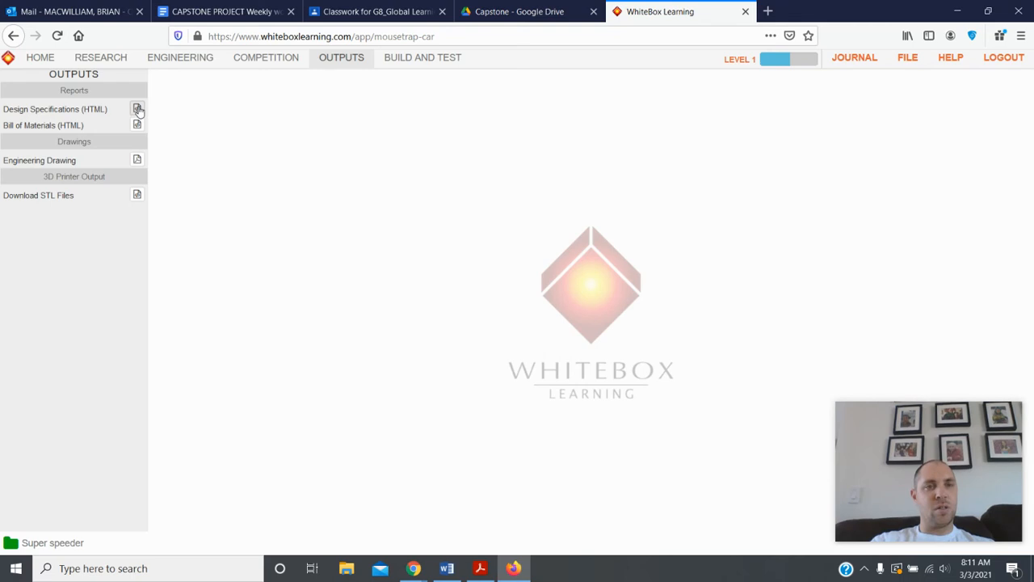
# Open the Super speeder Design Specifications (HTML) report flagging its out-of-range values.
pyautogui.click(135, 109)
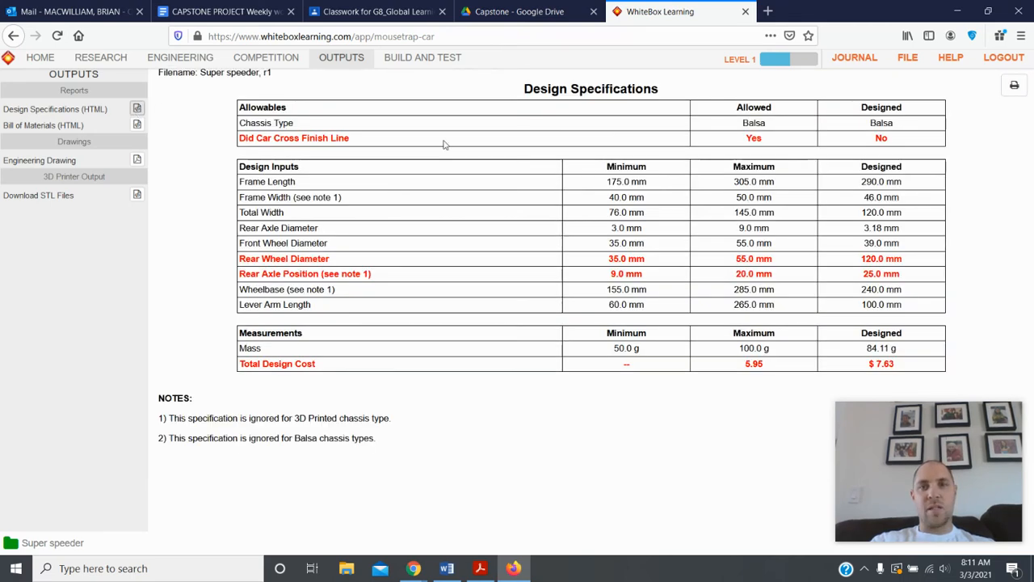
pyautogui.moveTo(535, 315)
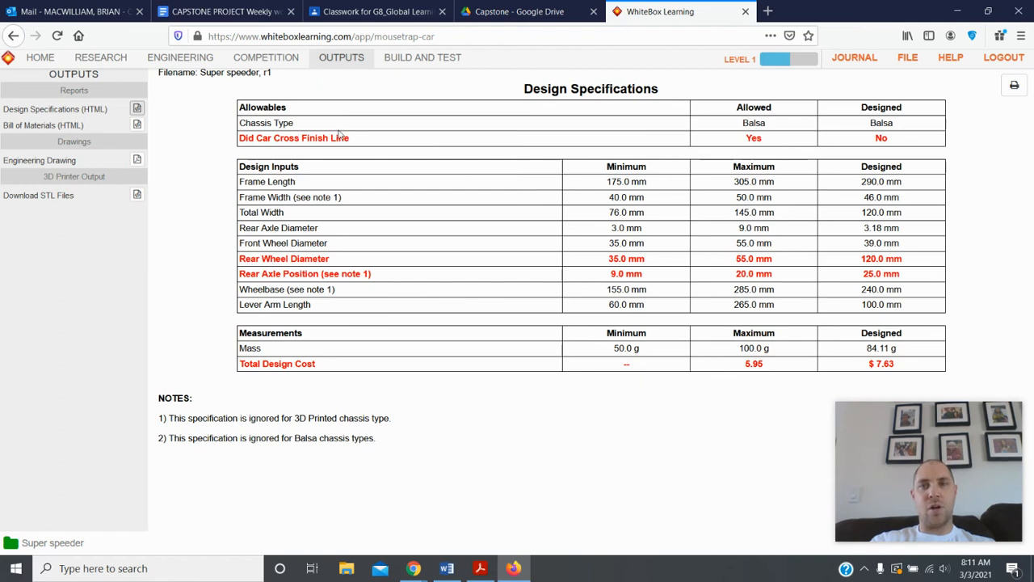
pyautogui.moveTo(368, 128)
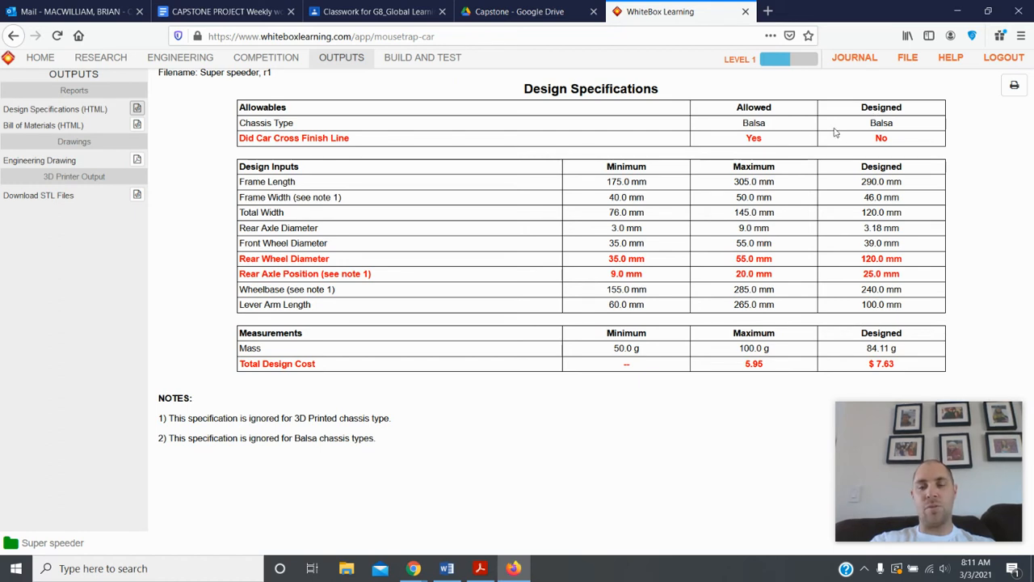
pyautogui.moveTo(501, 137)
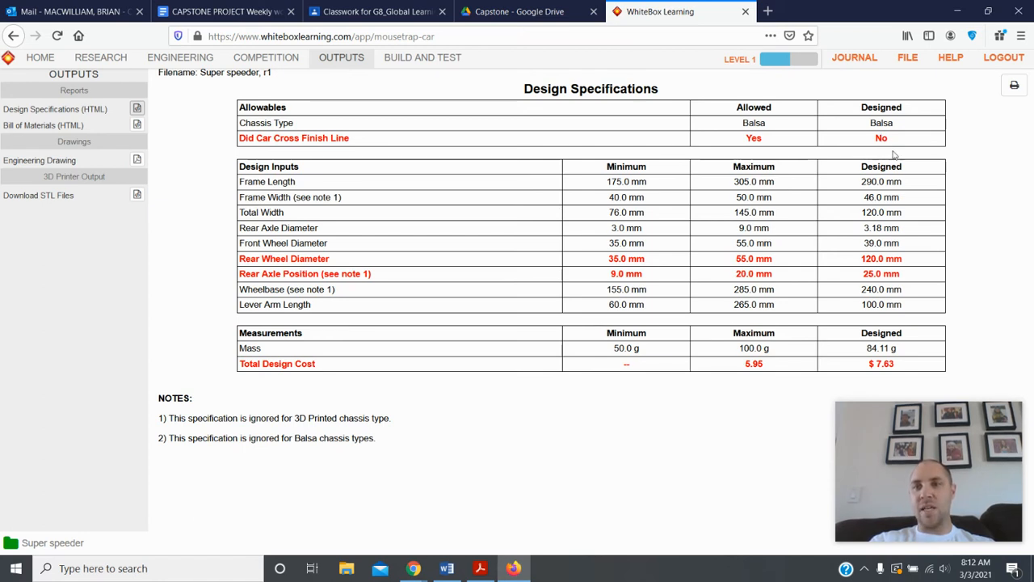
pyautogui.moveTo(866, 162)
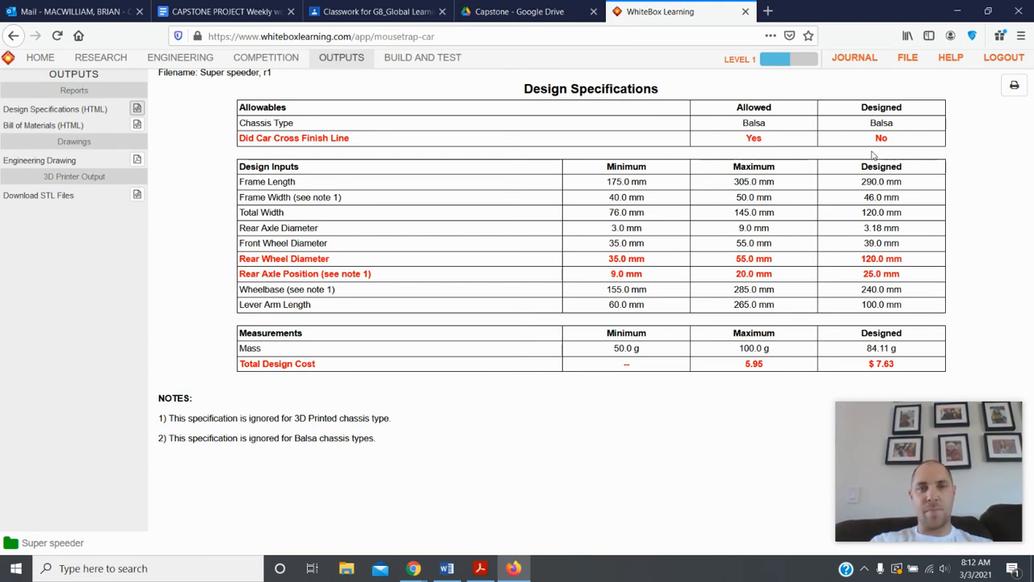
pyautogui.moveTo(640, 288)
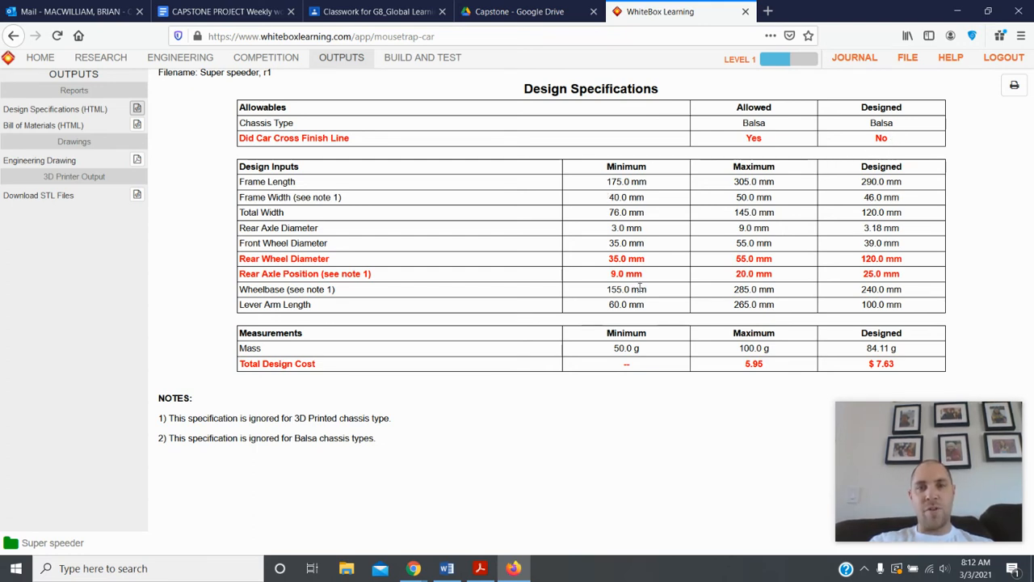
pyautogui.moveTo(837, 370)
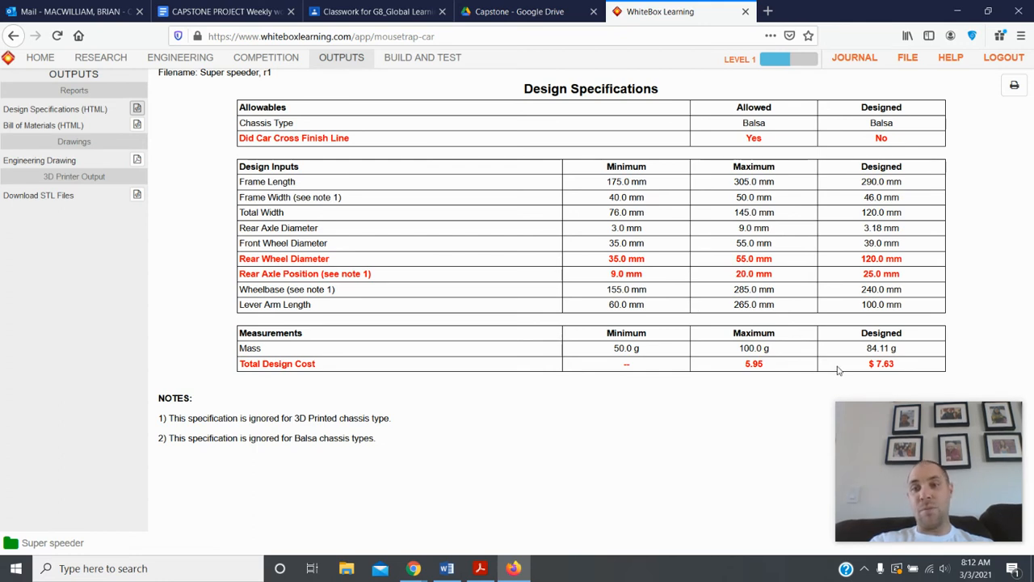
pyautogui.moveTo(899, 372)
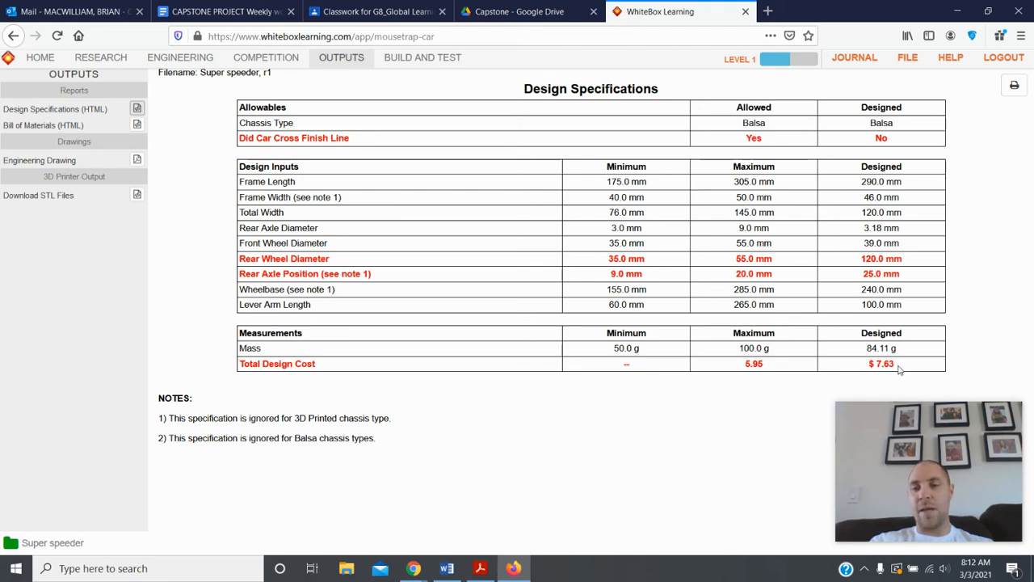
pyautogui.moveTo(789, 372)
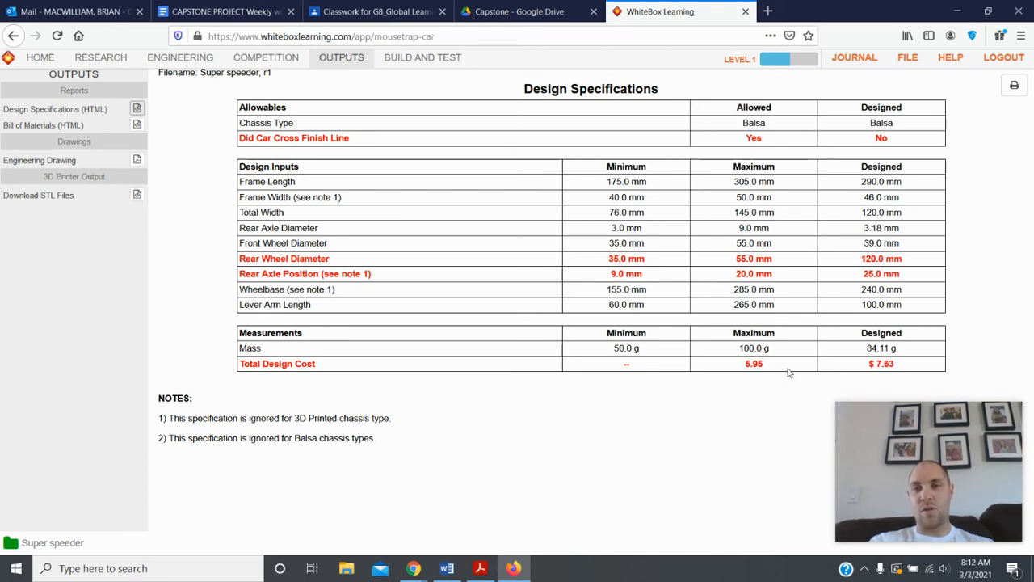
pyautogui.moveTo(475, 262)
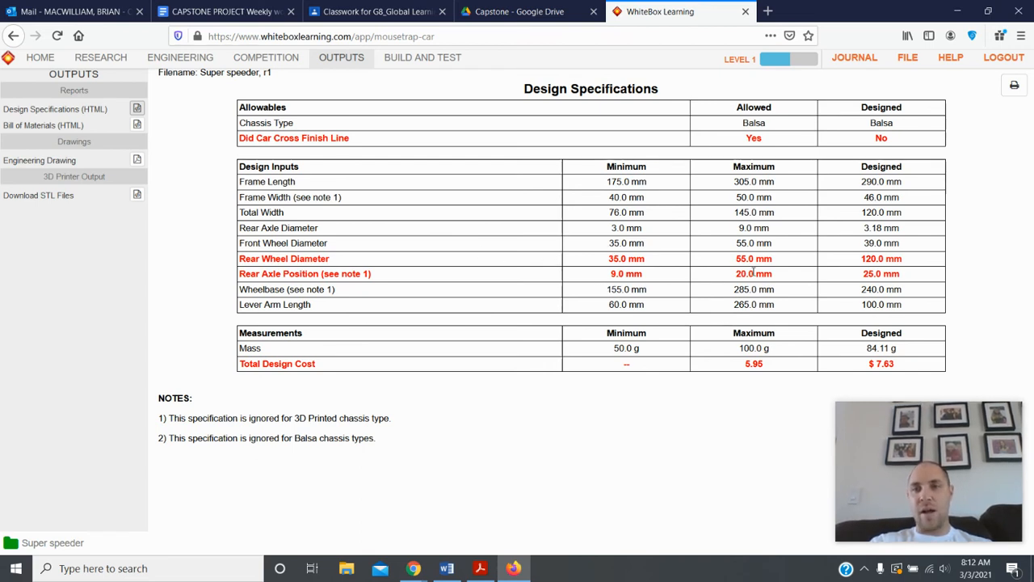
pyautogui.moveTo(779, 281)
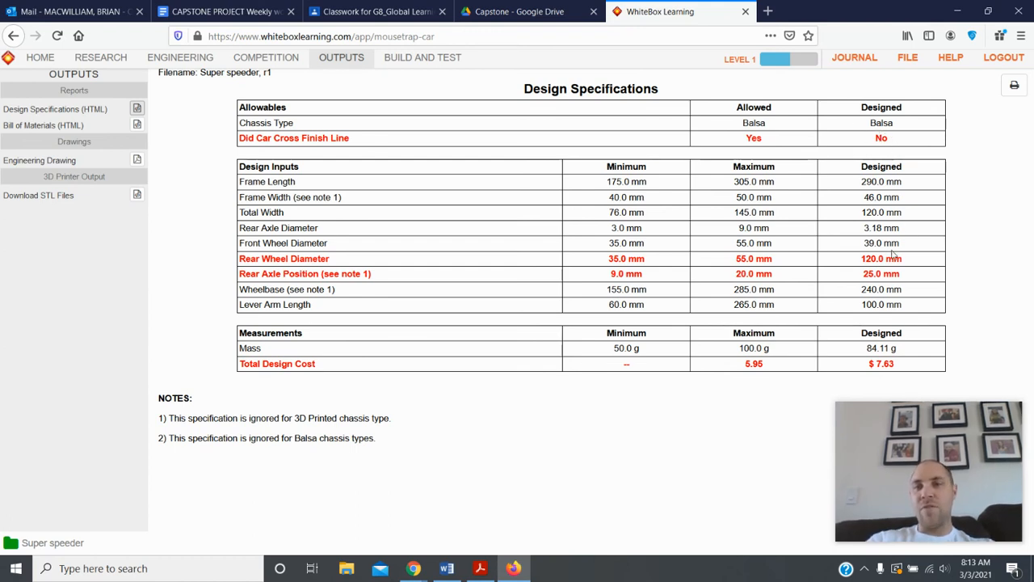
pyautogui.moveTo(837, 297)
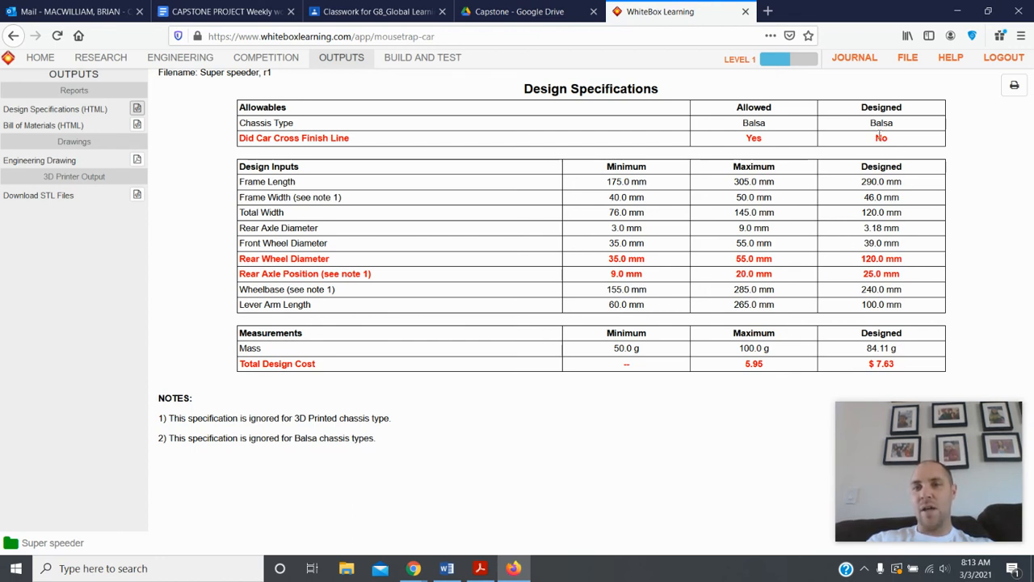
pyautogui.moveTo(827, 316)
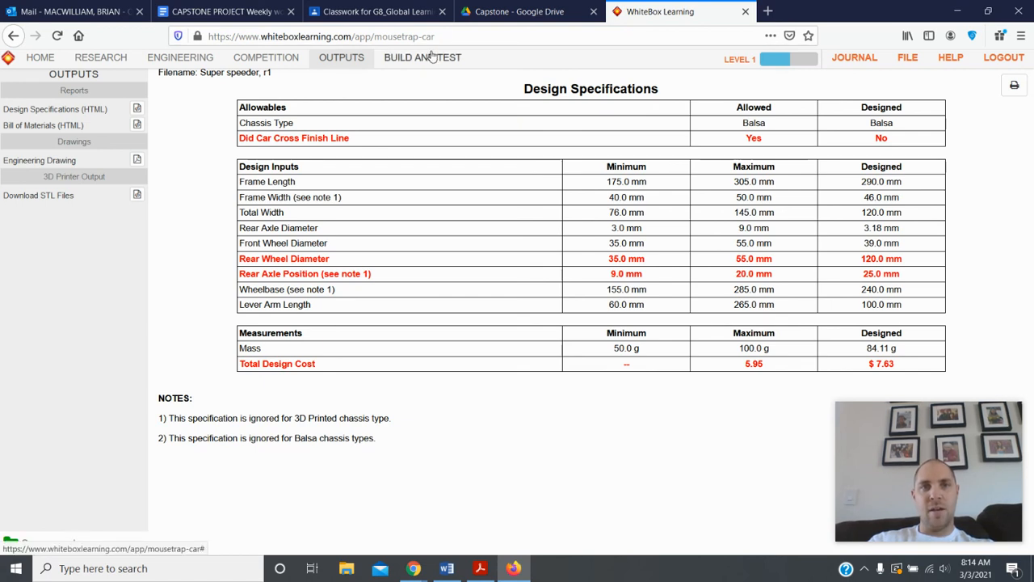
# Navigate through Build and Test and Engineering back to the Competition's out-of-spec design list.
pyautogui.click(421, 58)
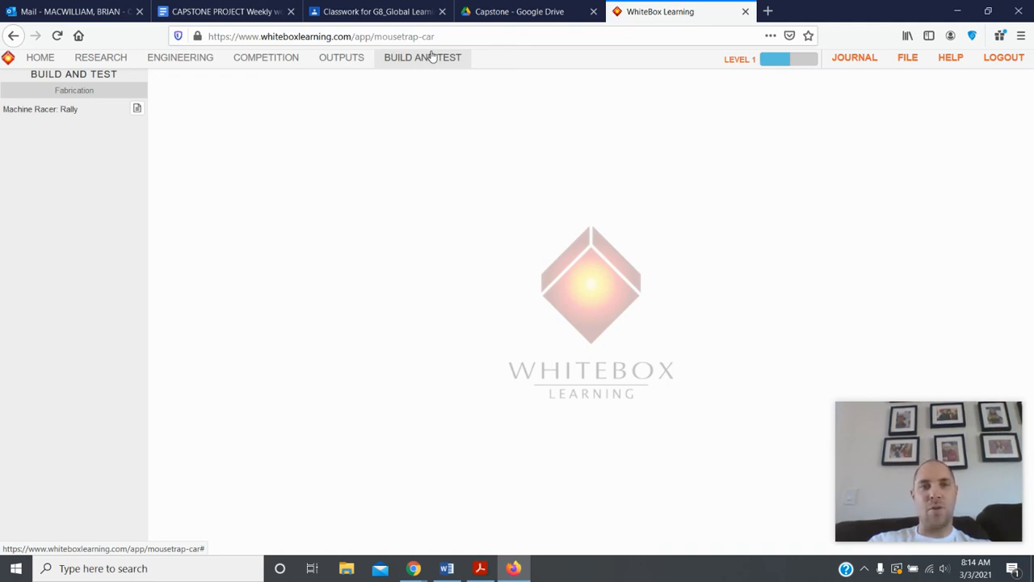
pyautogui.click(265, 58)
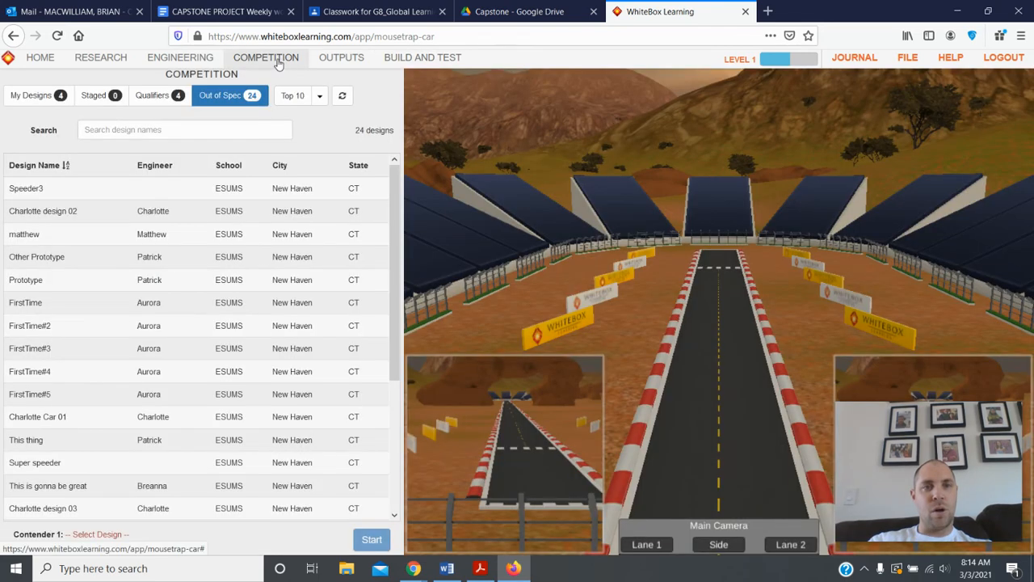
pyautogui.click(179, 56)
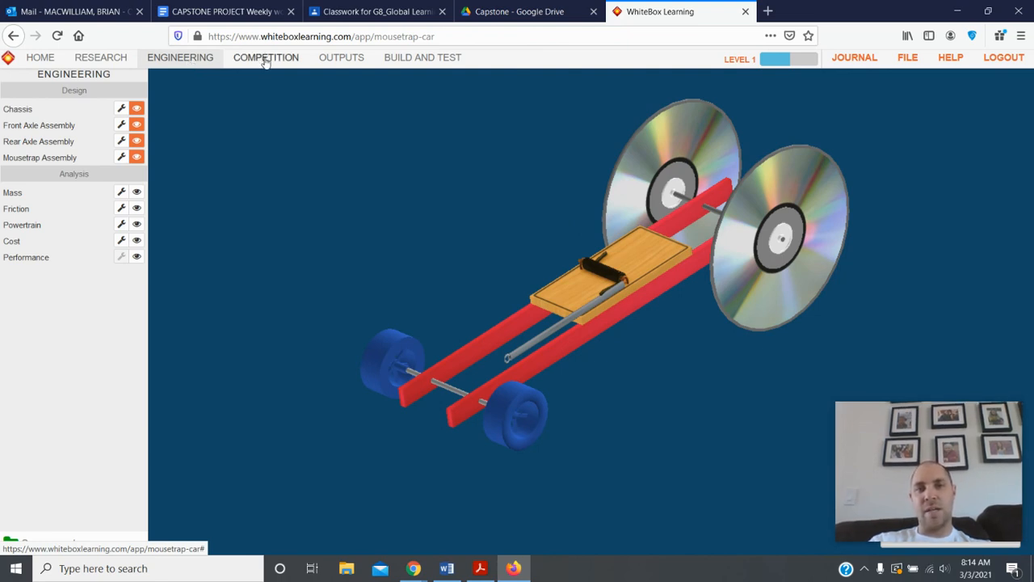
pyautogui.click(265, 56)
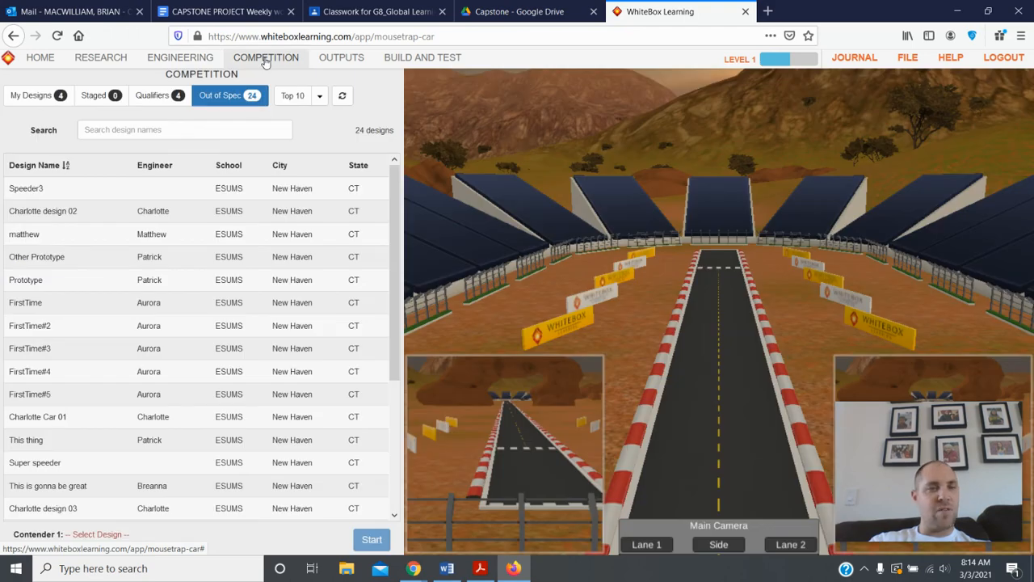